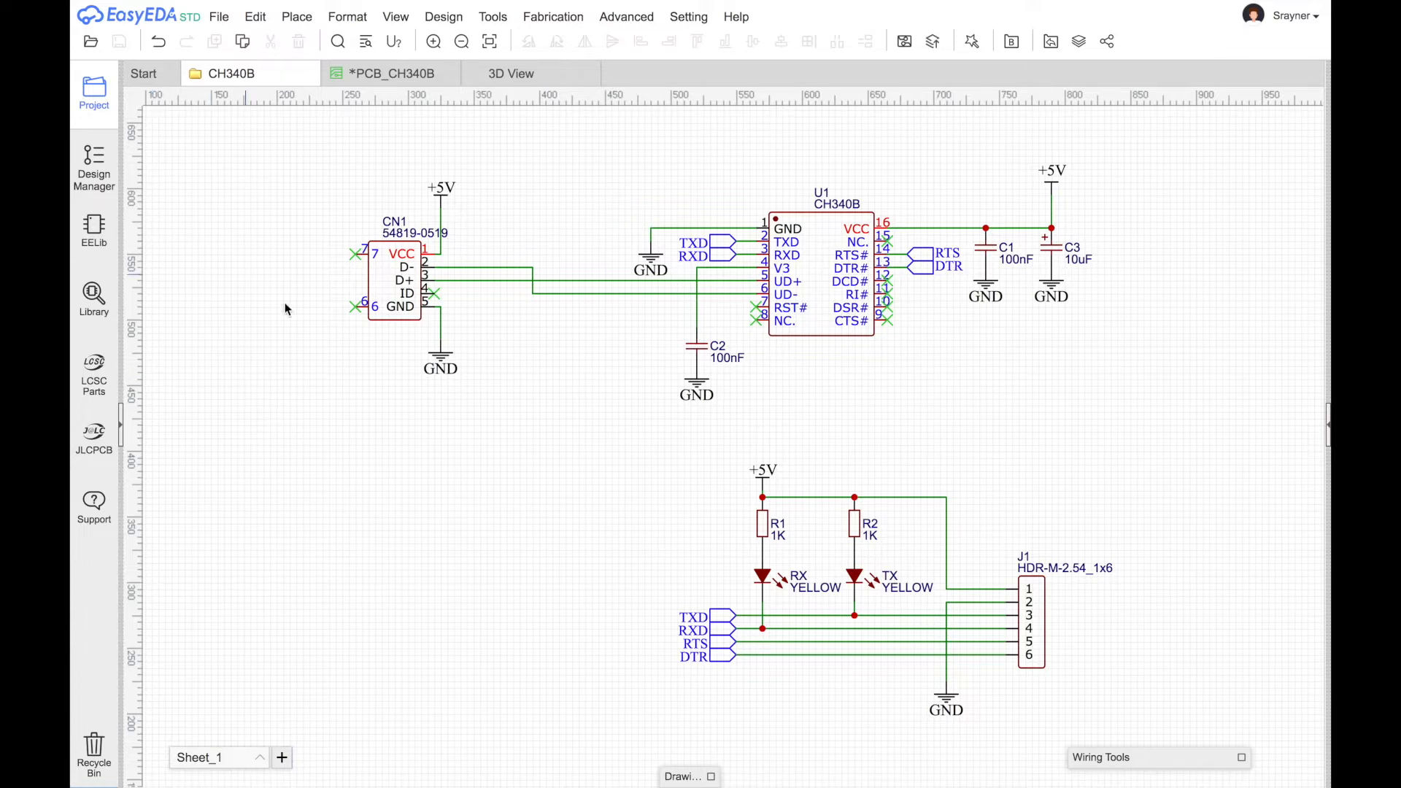
Show the PCB_CH340B board layout with its copper pour and silkscreen labels
{"action": "left_click", "coordinate": [393, 282]}
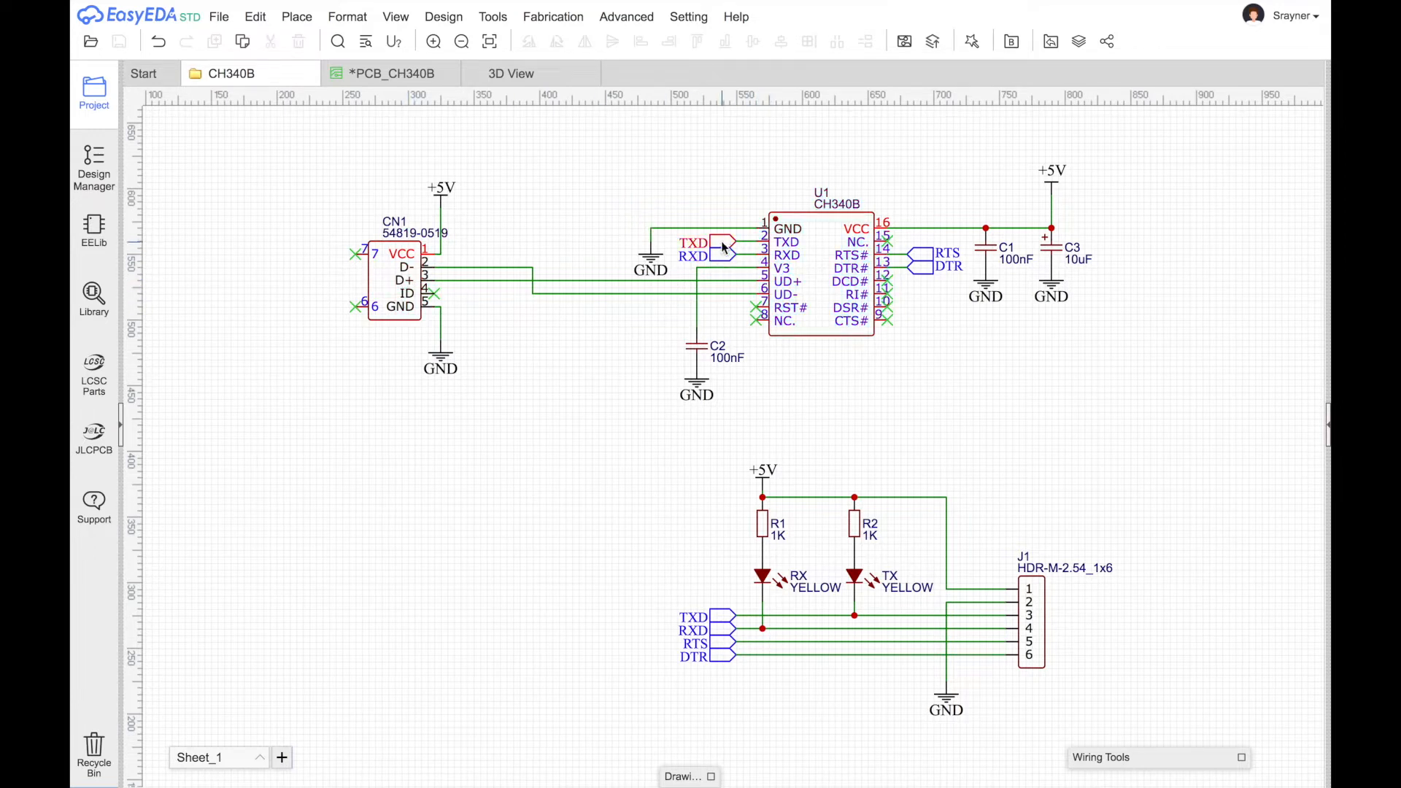
{"action": "left_click", "coordinate": [711, 257]}
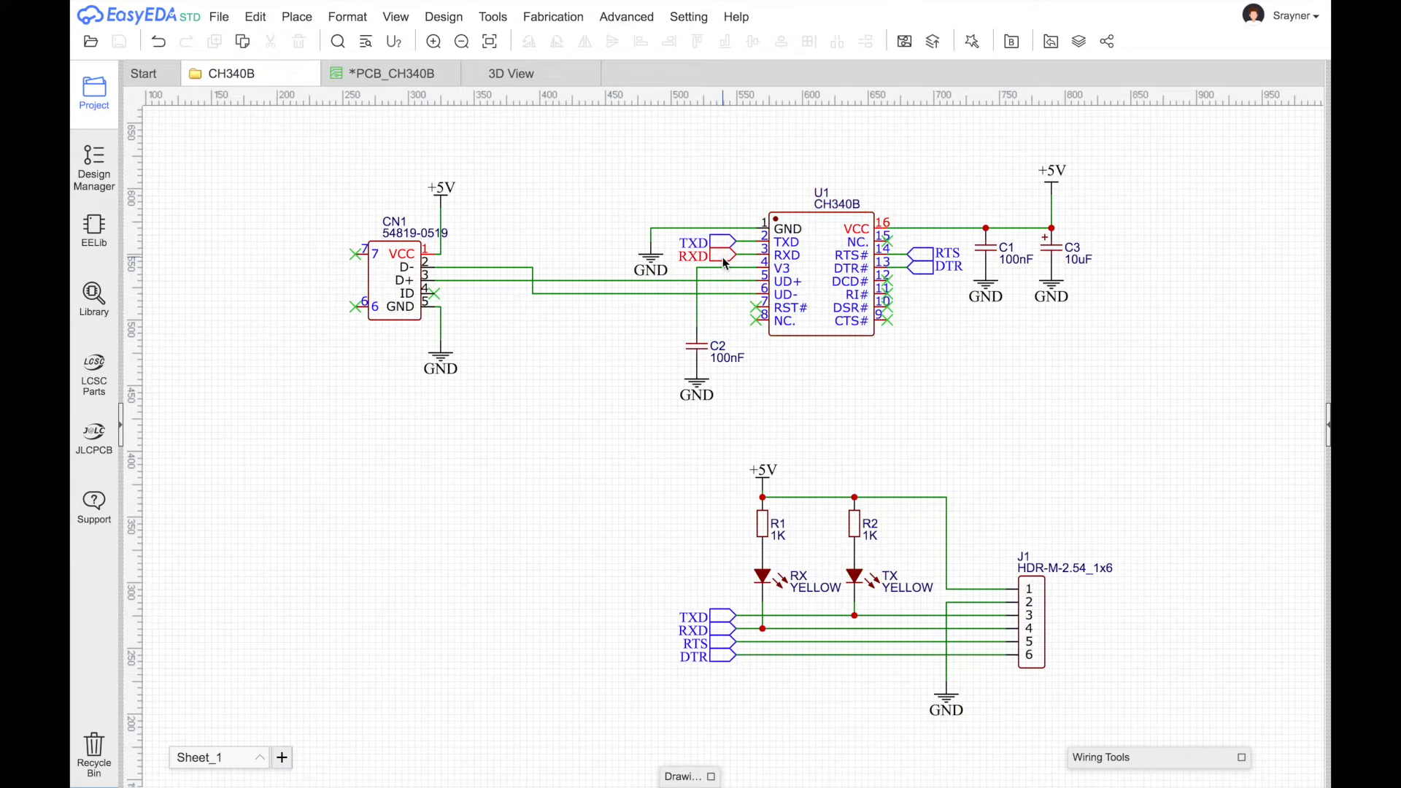
{"action": "left_click", "coordinate": [706, 248]}
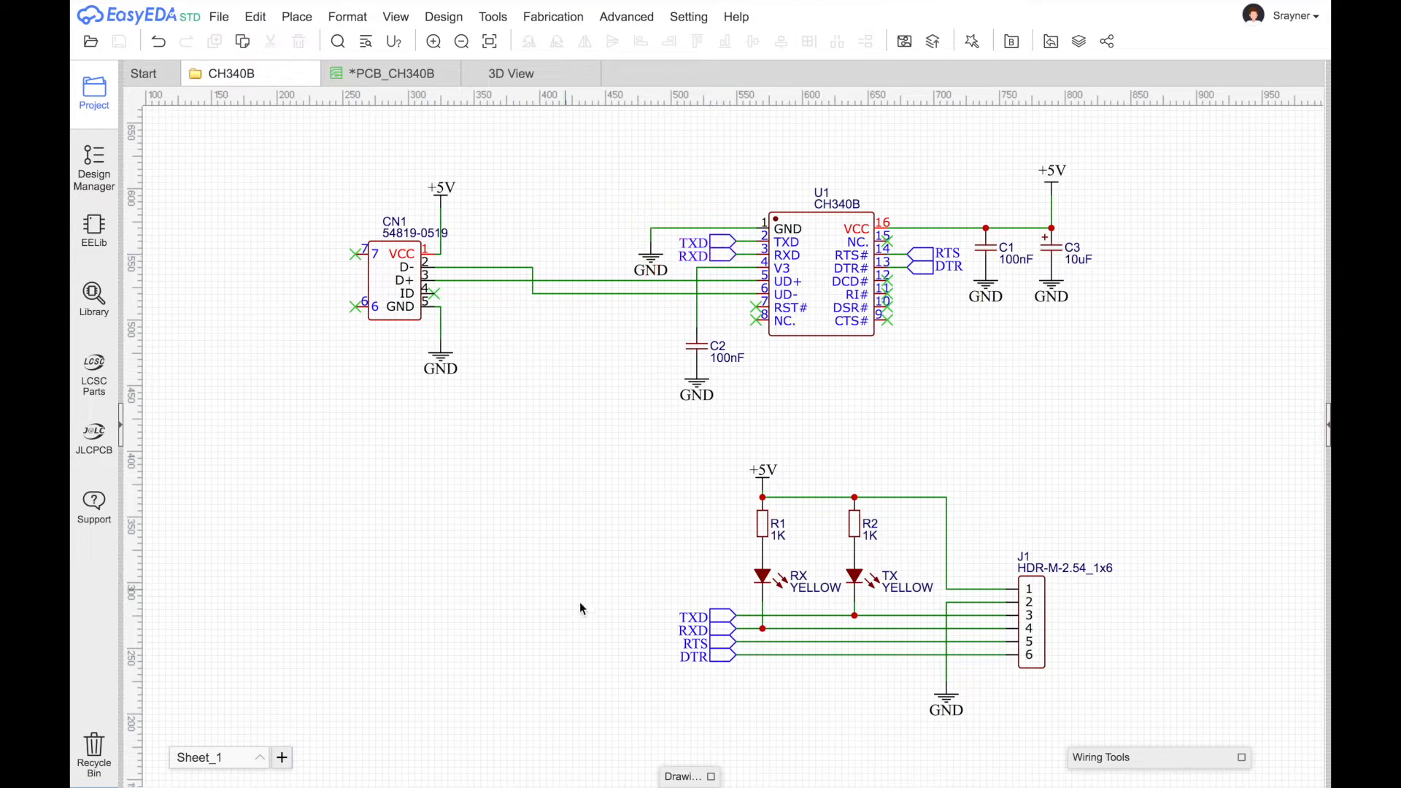
{"action": "left_click", "coordinate": [693, 615]}
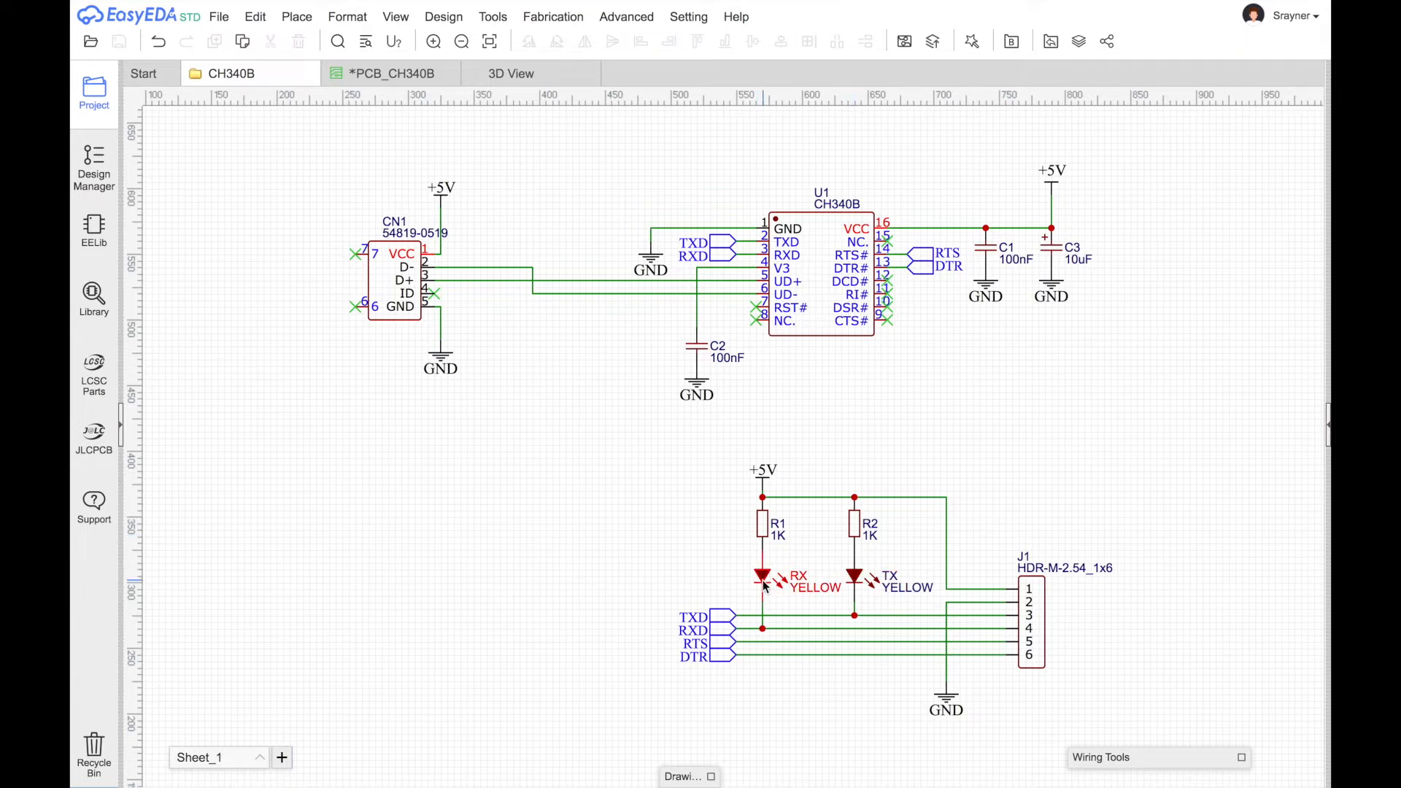
{"action": "mouse_move", "coordinate": [750, 590]}
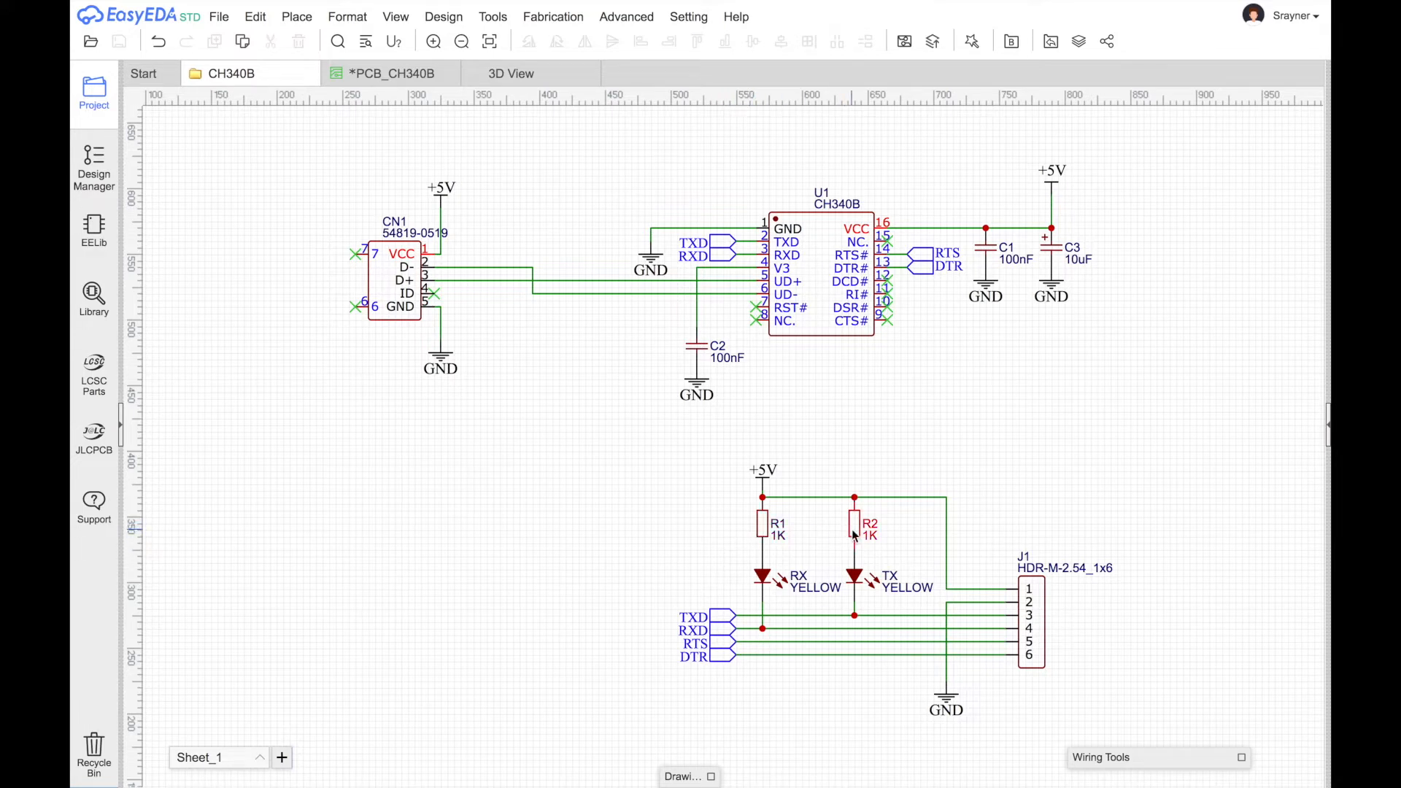
{"action": "mouse_move", "coordinate": [716, 530]}
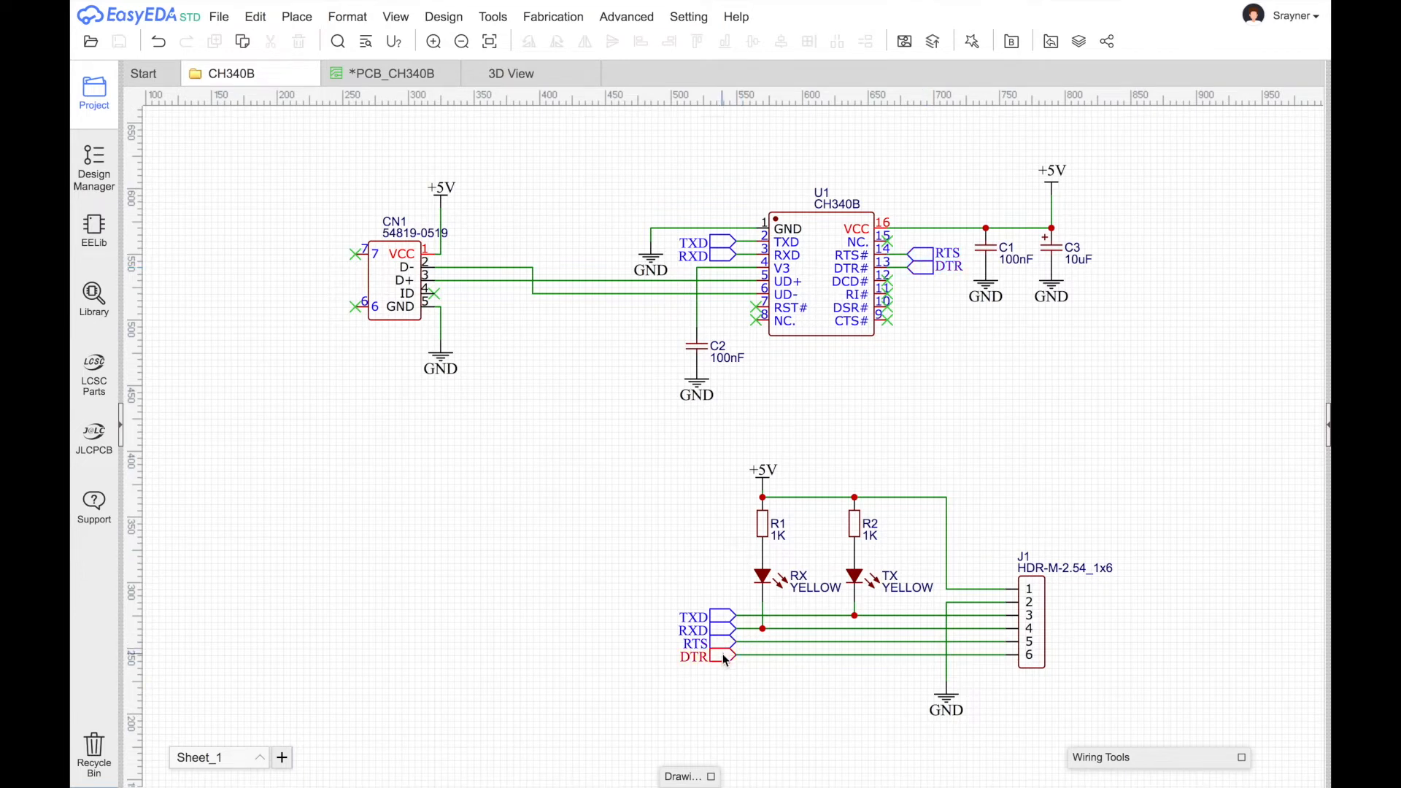
{"action": "left_click", "coordinate": [695, 655]}
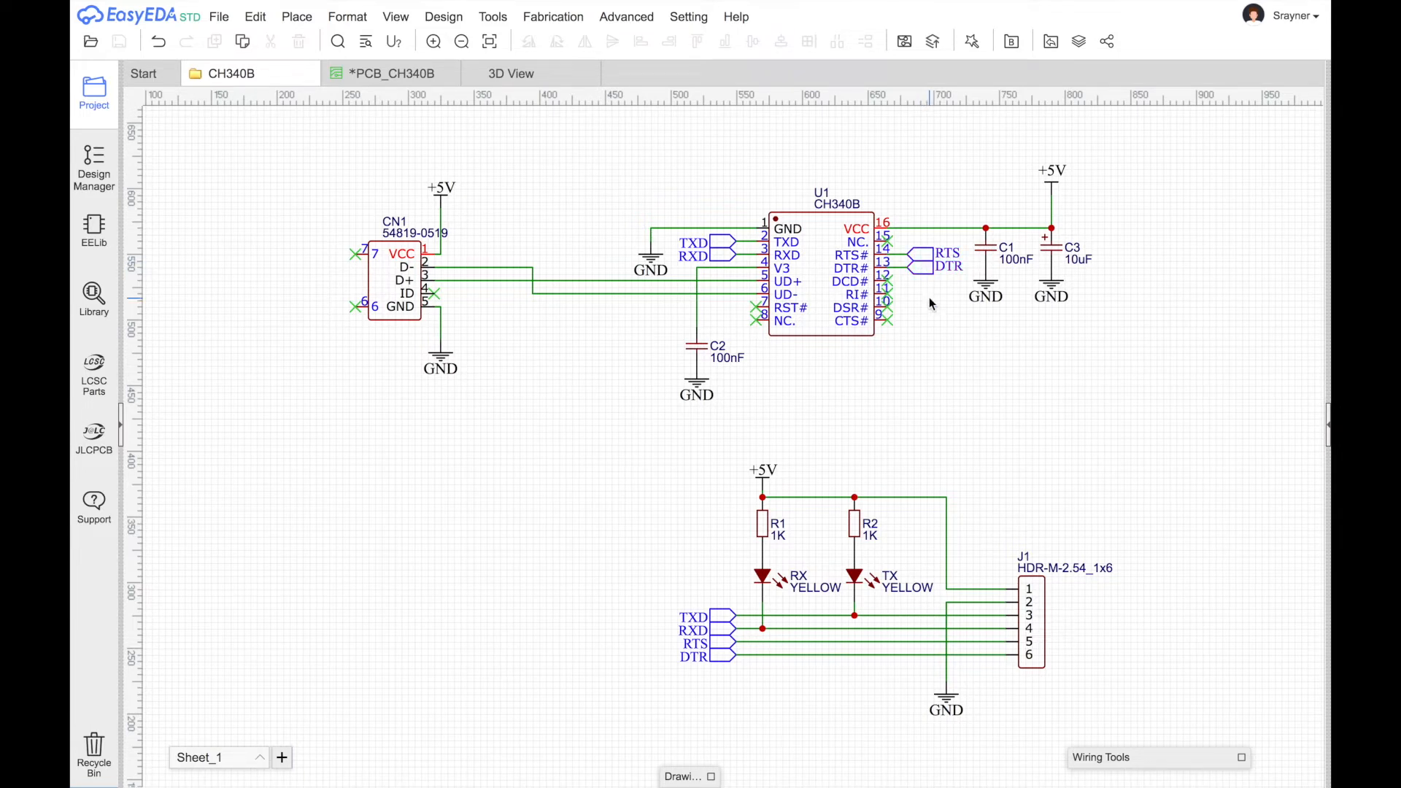
{"action": "left_click", "coordinate": [910, 266]}
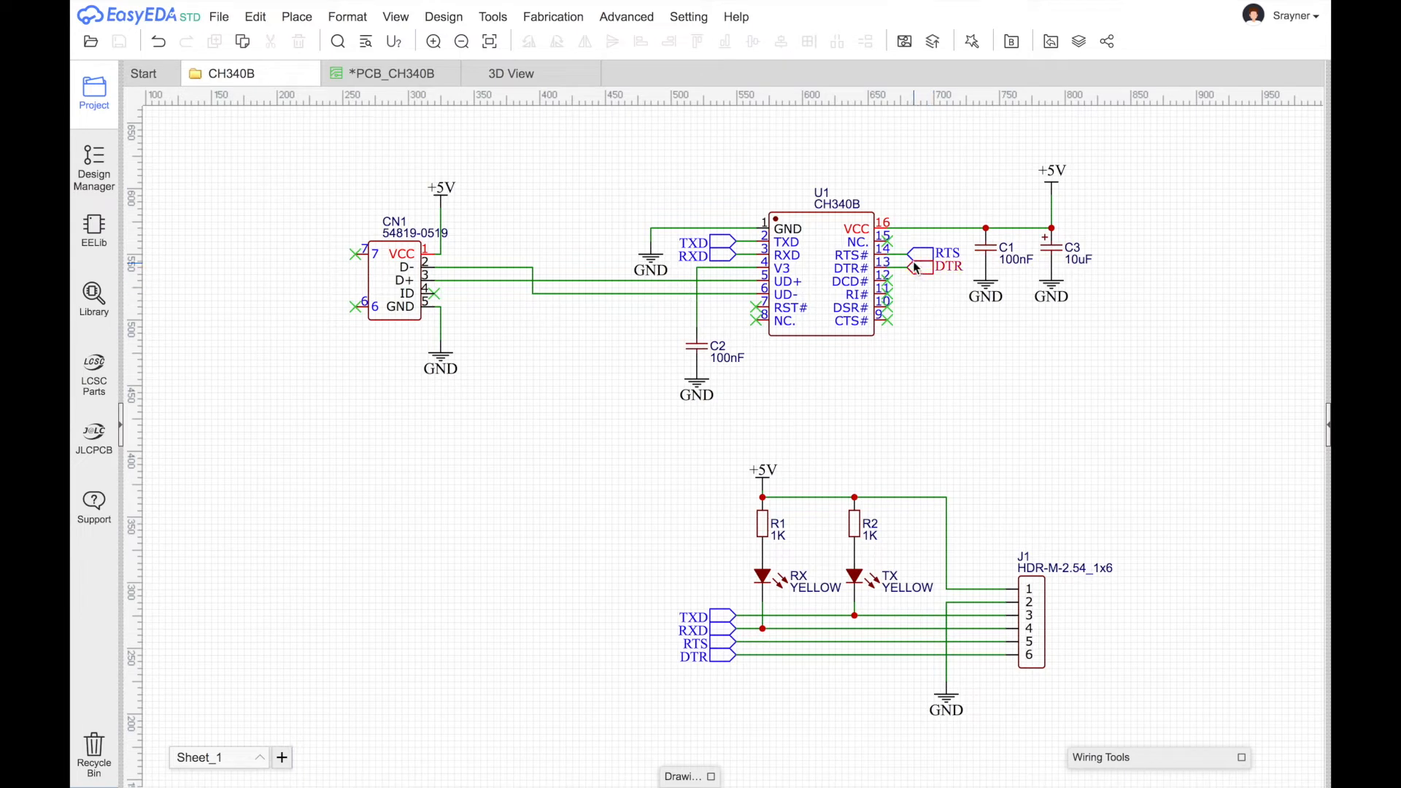
{"action": "mouse_move", "coordinate": [921, 285]}
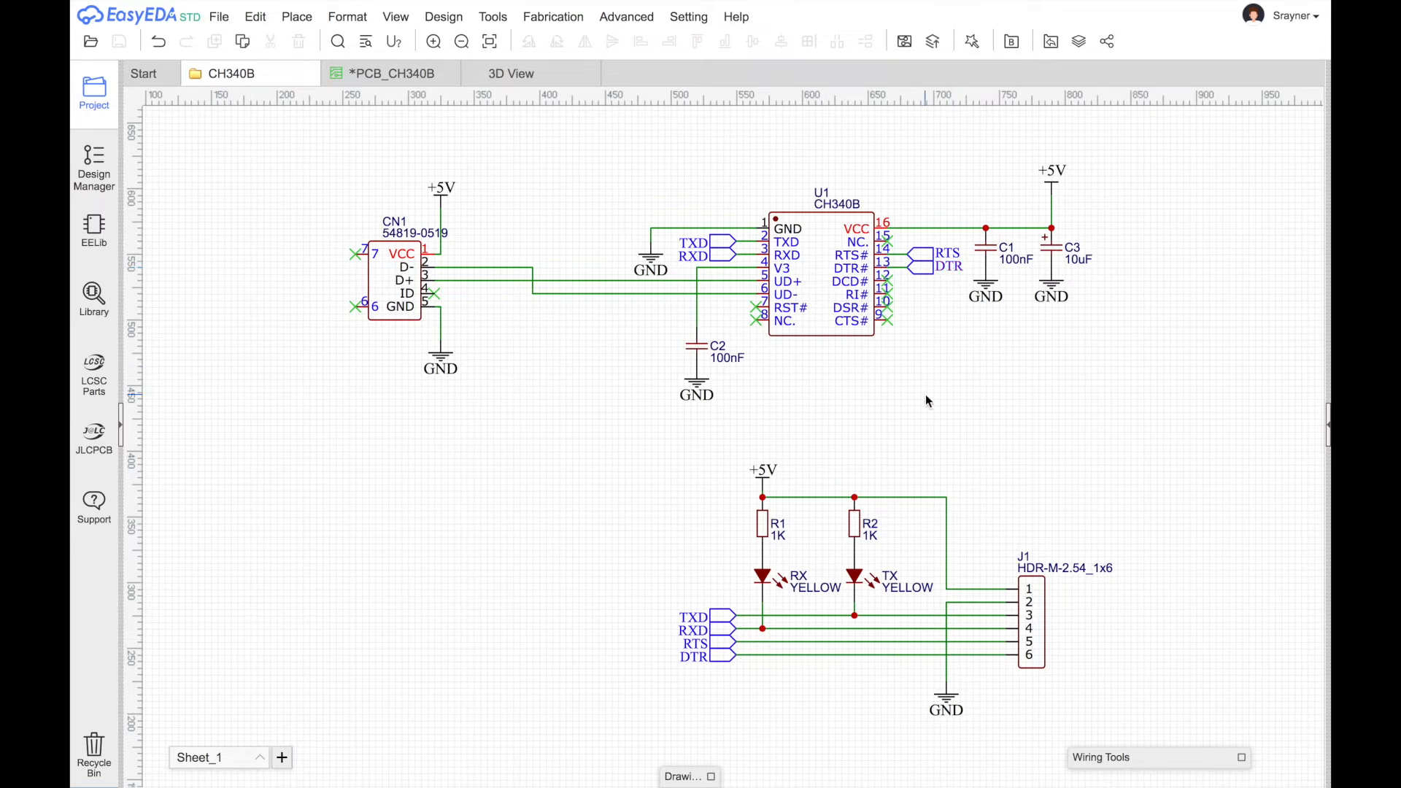
{"action": "mouse_move", "coordinate": [891, 381]}
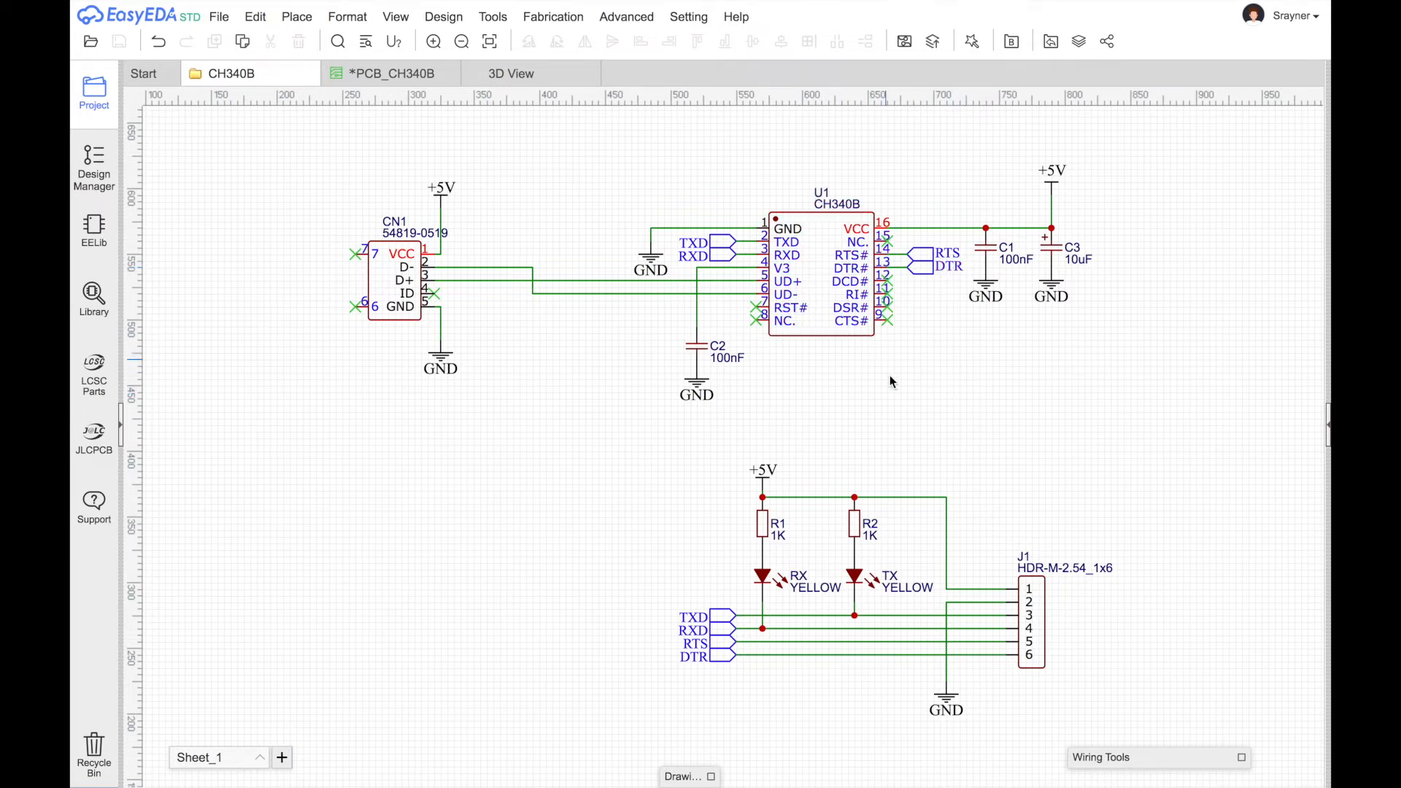
{"action": "mouse_move", "coordinate": [939, 381]}
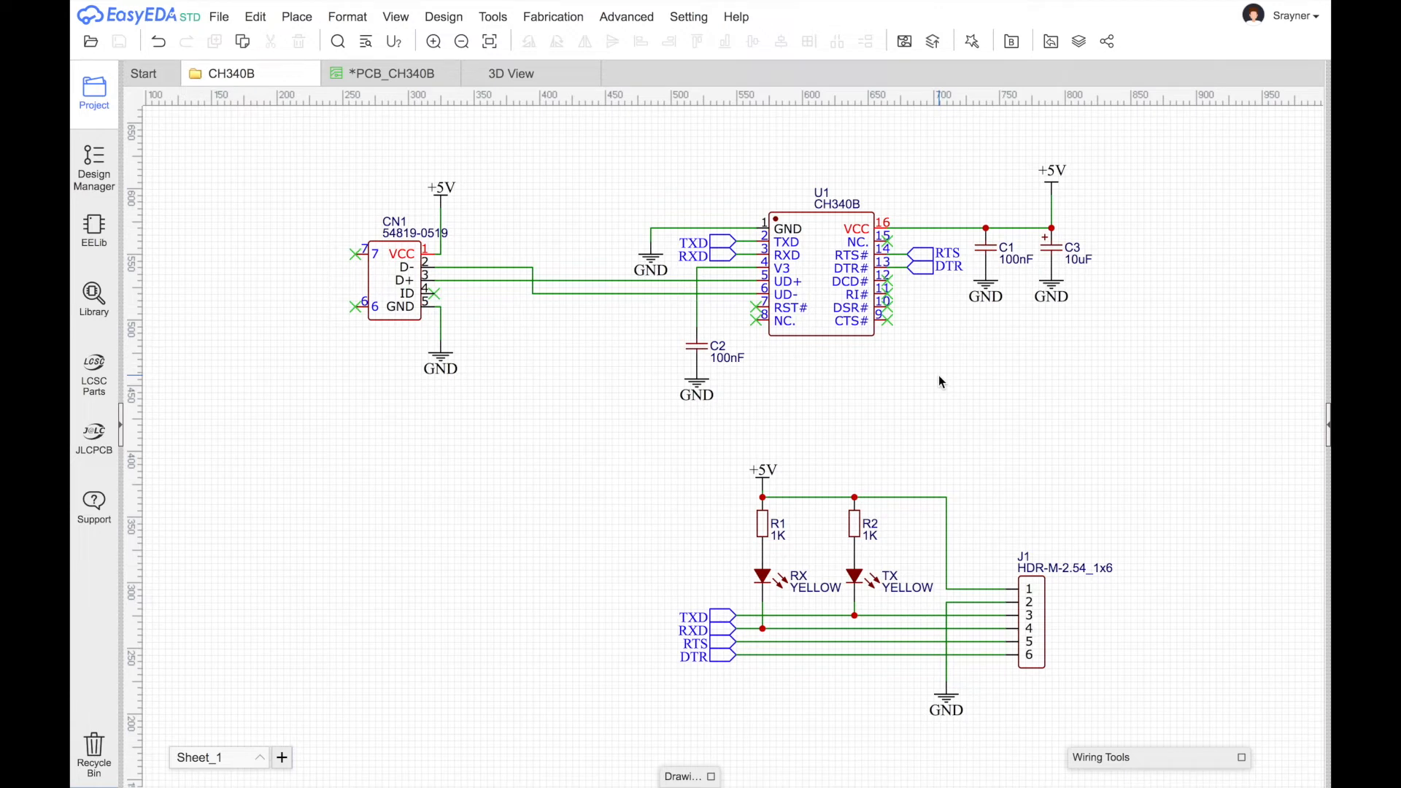
{"action": "mouse_move", "coordinate": [754, 550]}
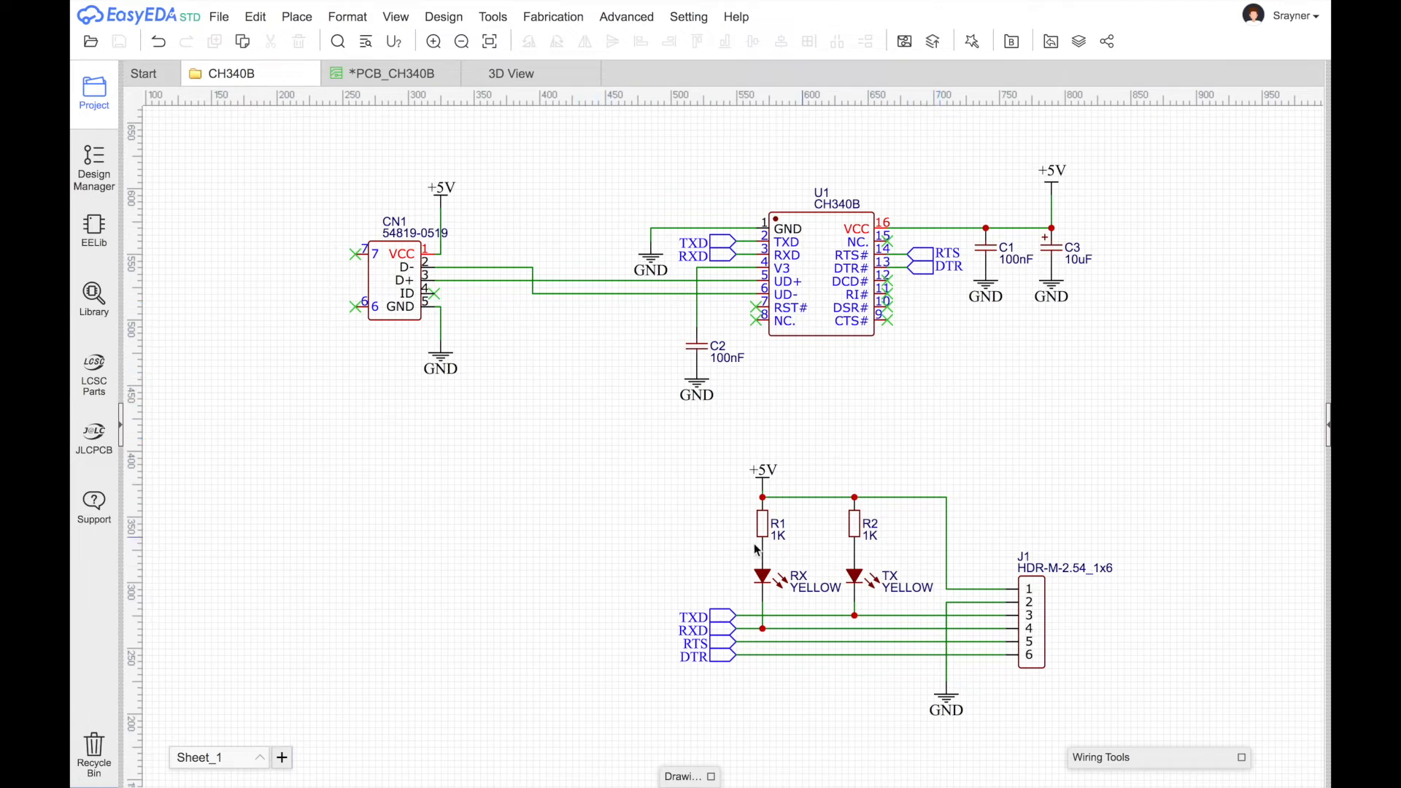
{"action": "mouse_move", "coordinate": [613, 453]}
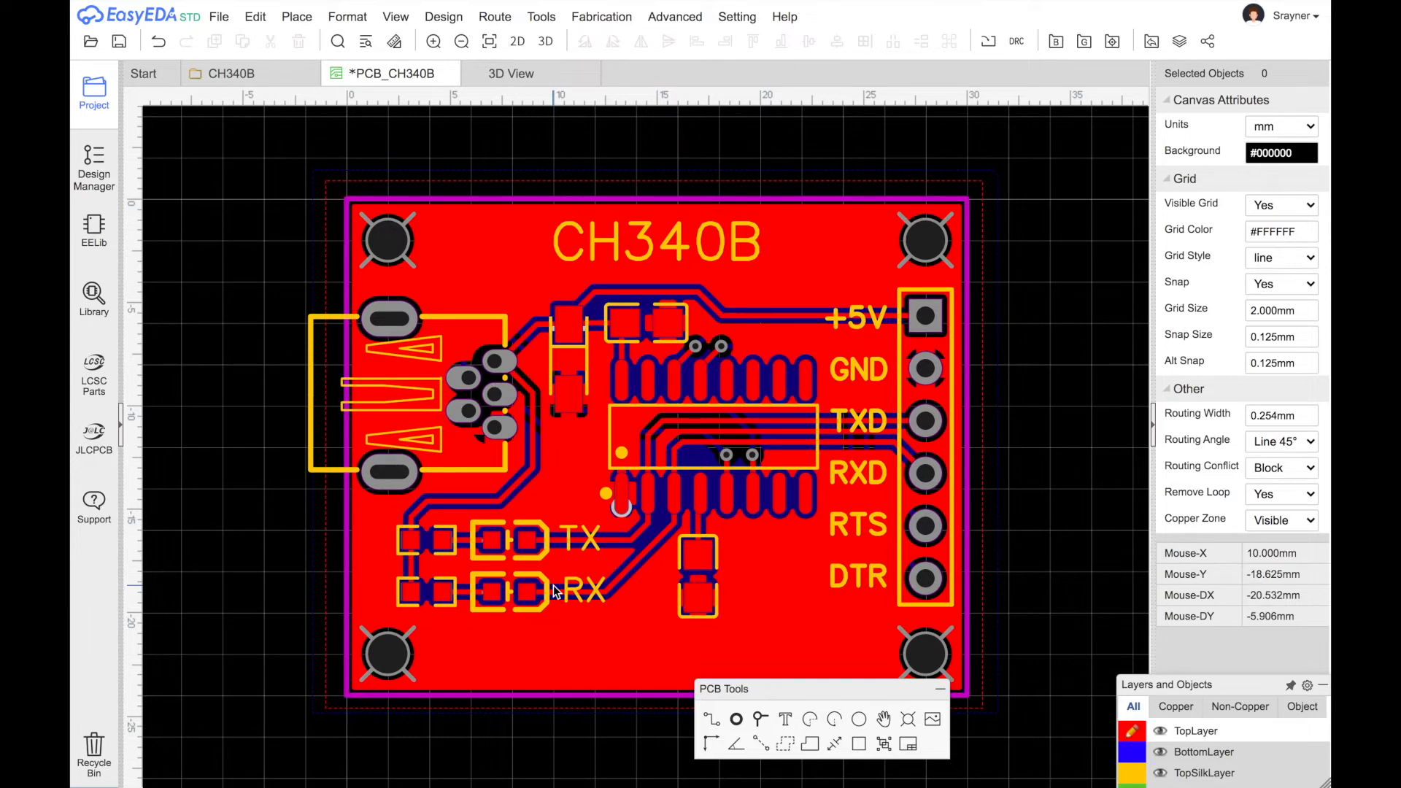
{"action": "mouse_move", "coordinate": [534, 573]}
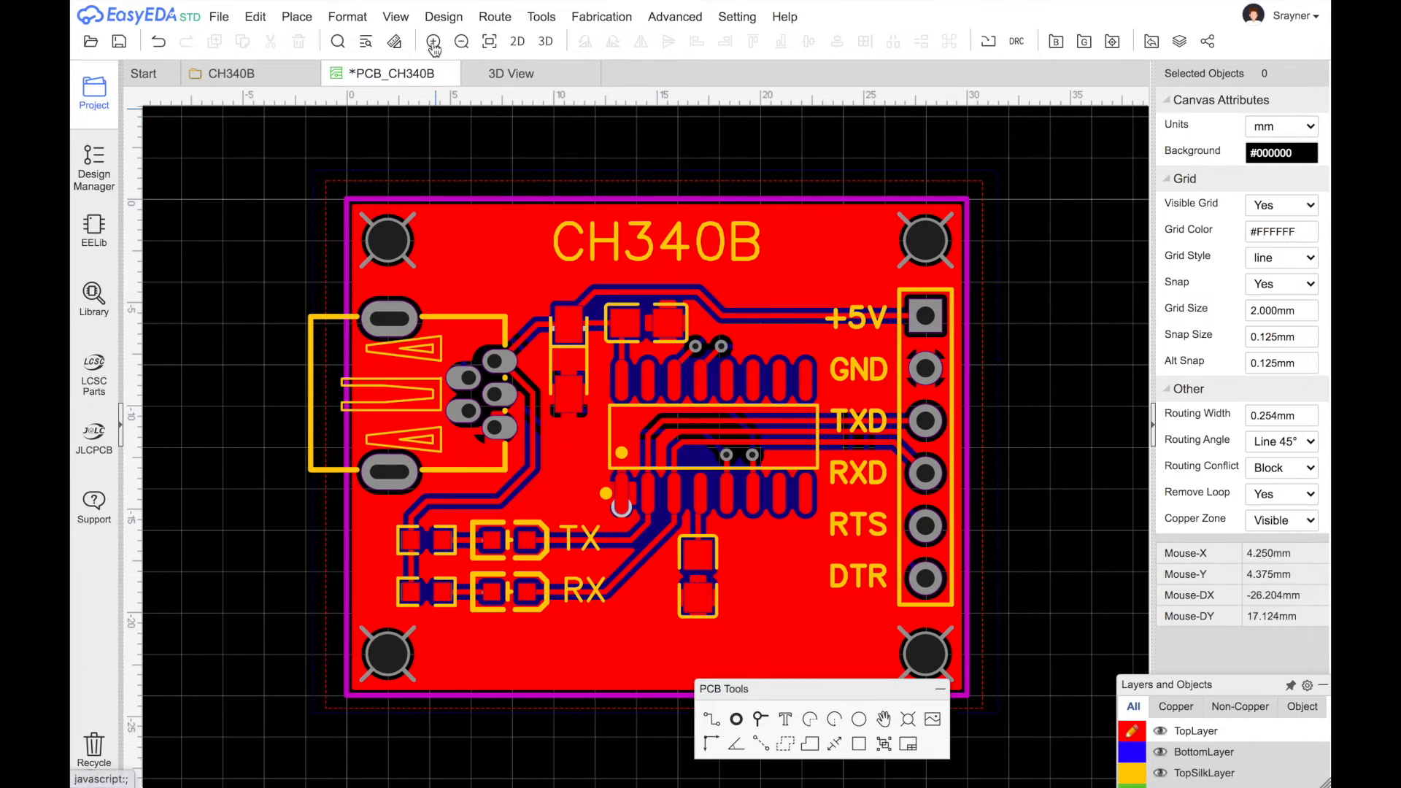
{"action": "mouse_move", "coordinate": [463, 41]}
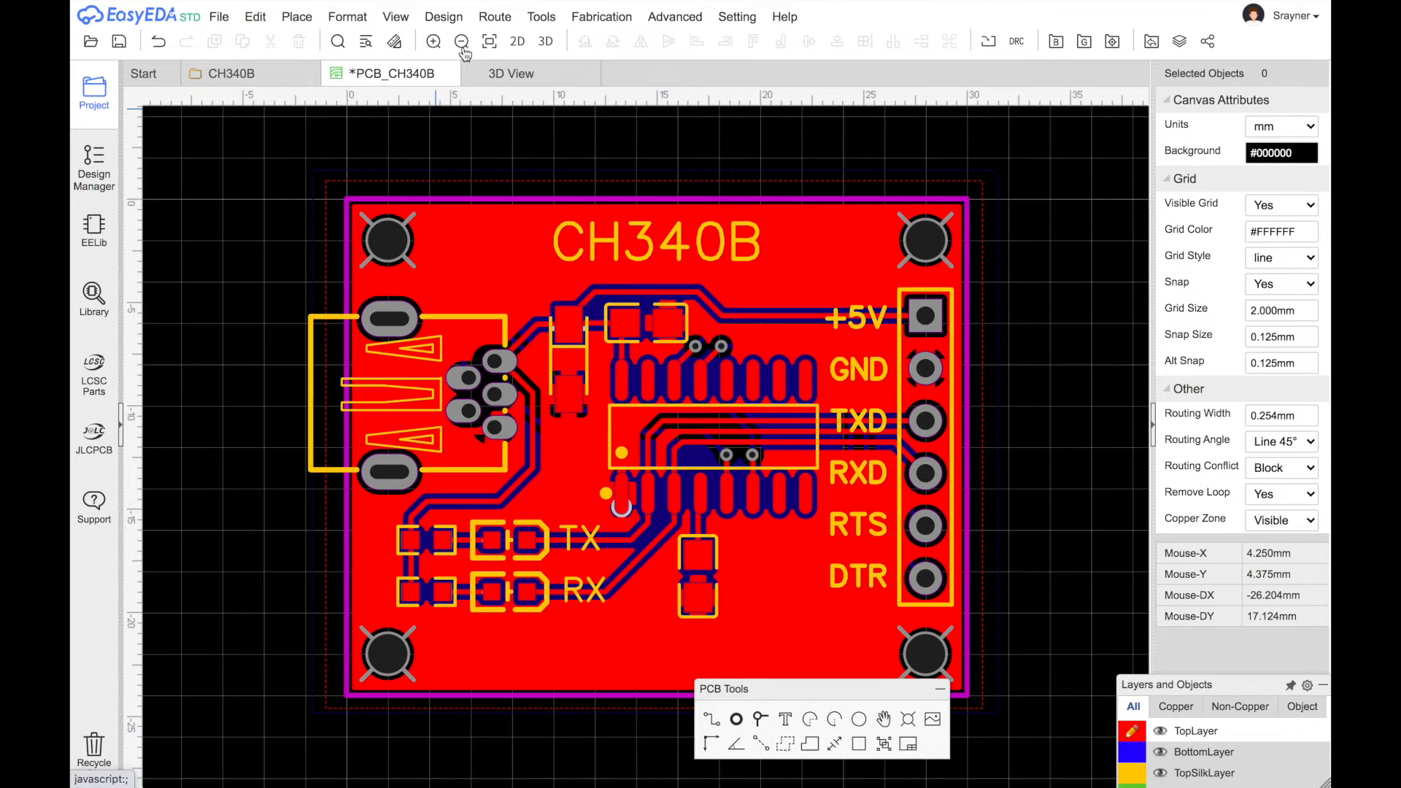
{"action": "mouse_move", "coordinate": [433, 40]}
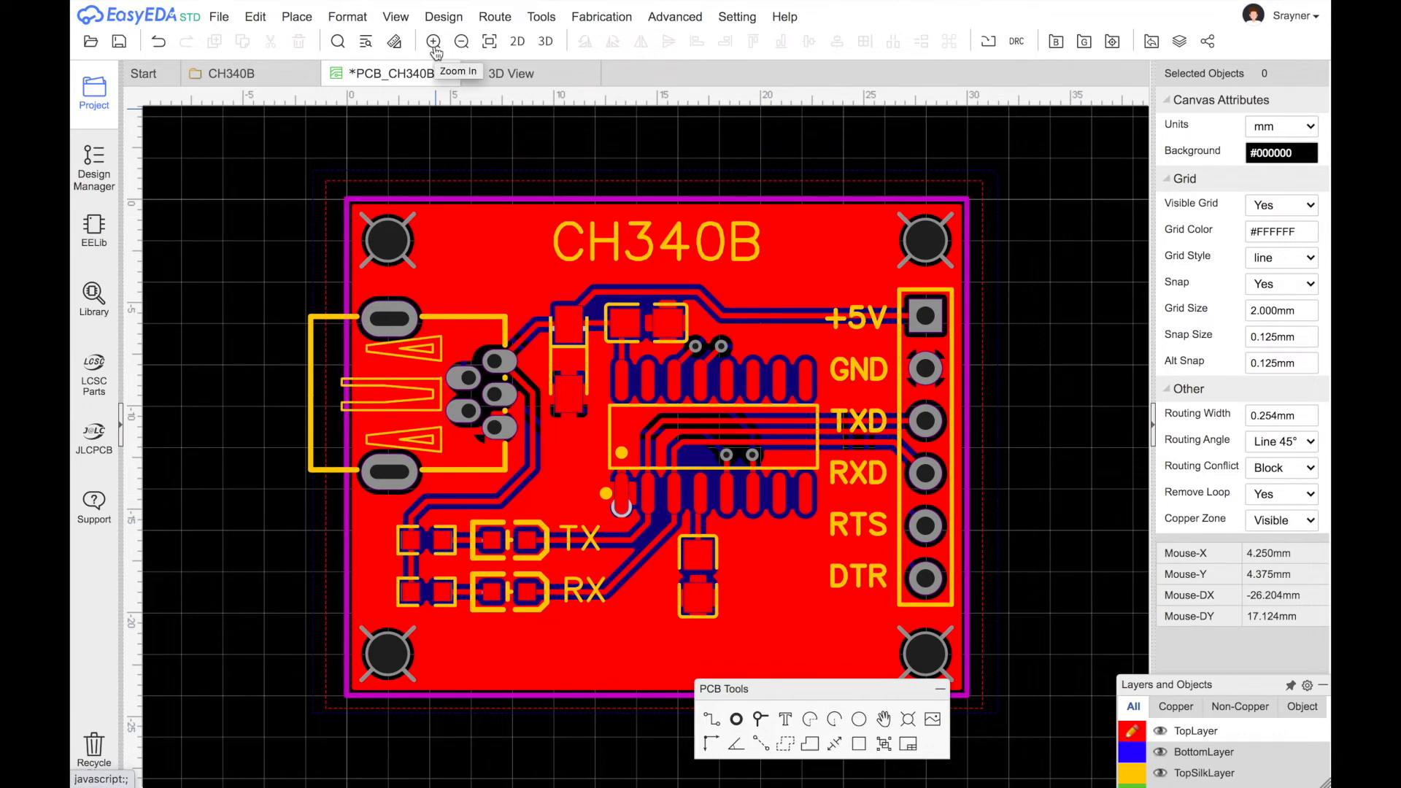
{"action": "mouse_move", "coordinate": [461, 41]}
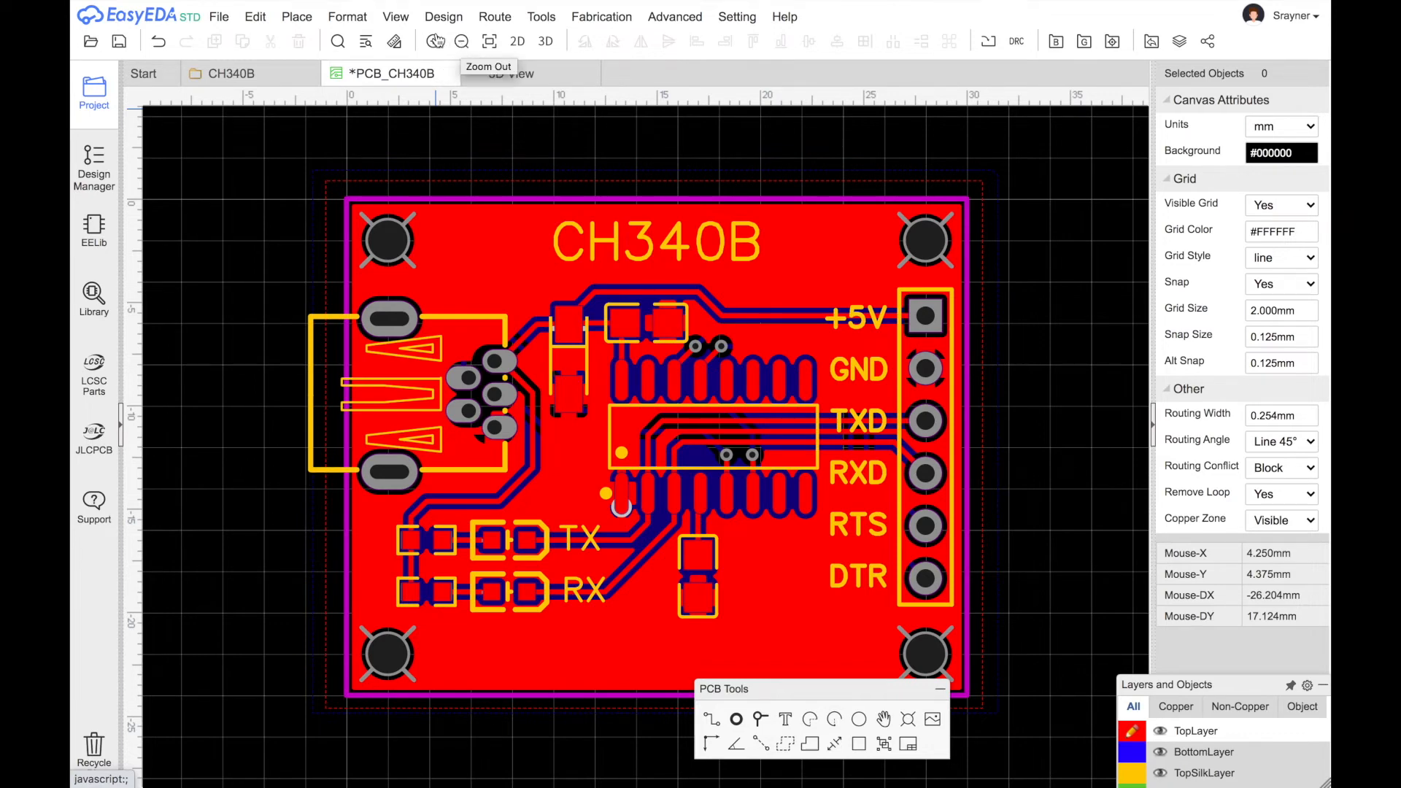
{"action": "mouse_move", "coordinate": [447, 143]}
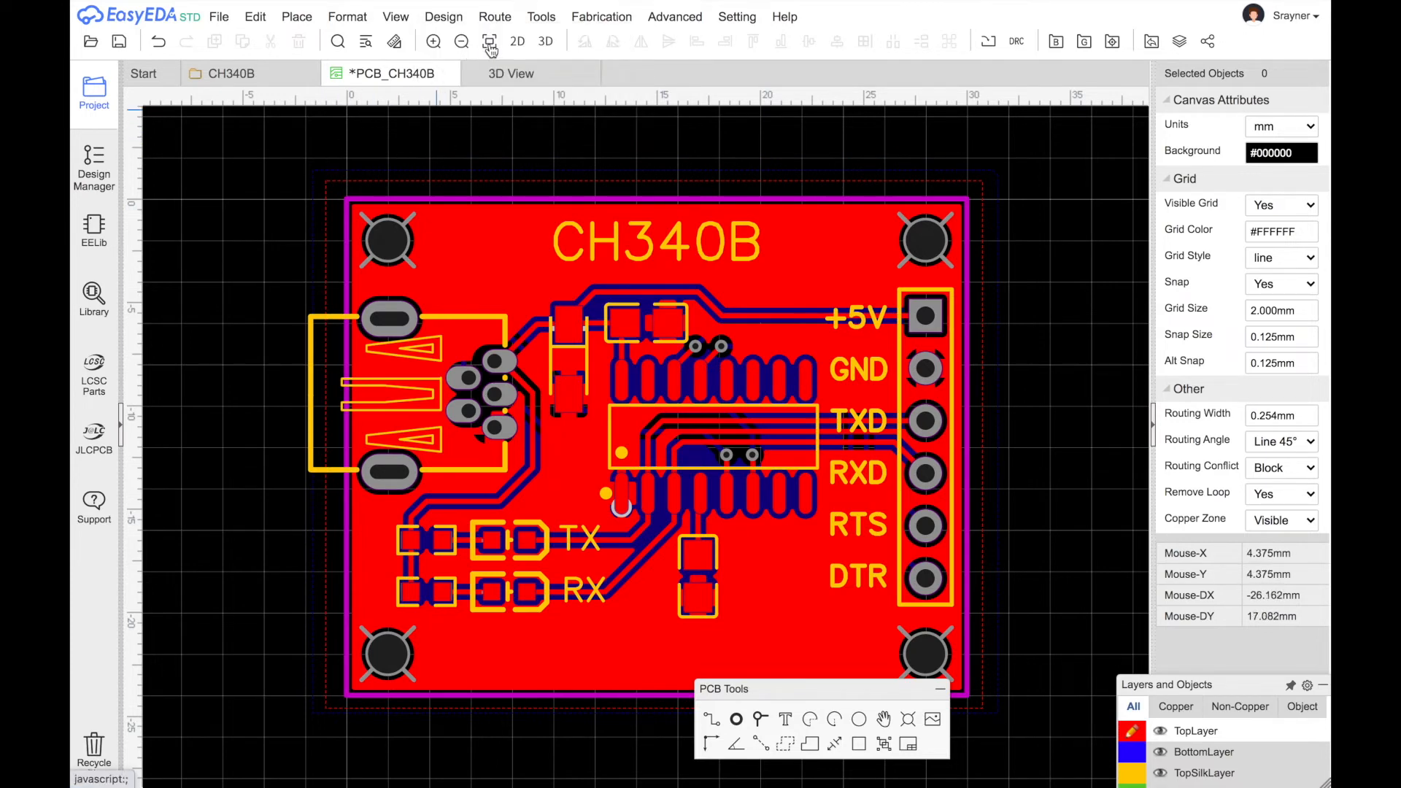
{"action": "mouse_move", "coordinate": [491, 41]}
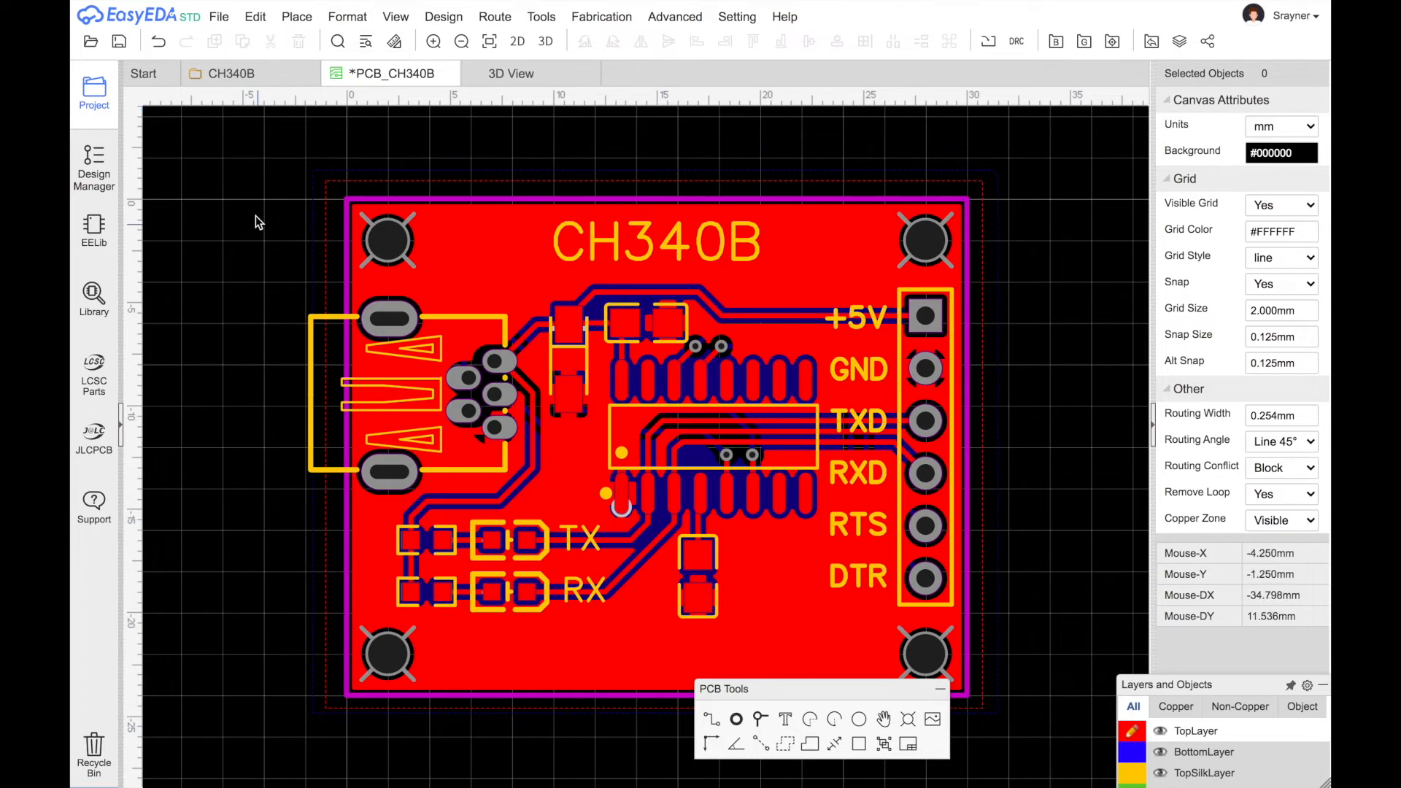
{"action": "mouse_move", "coordinate": [274, 223]}
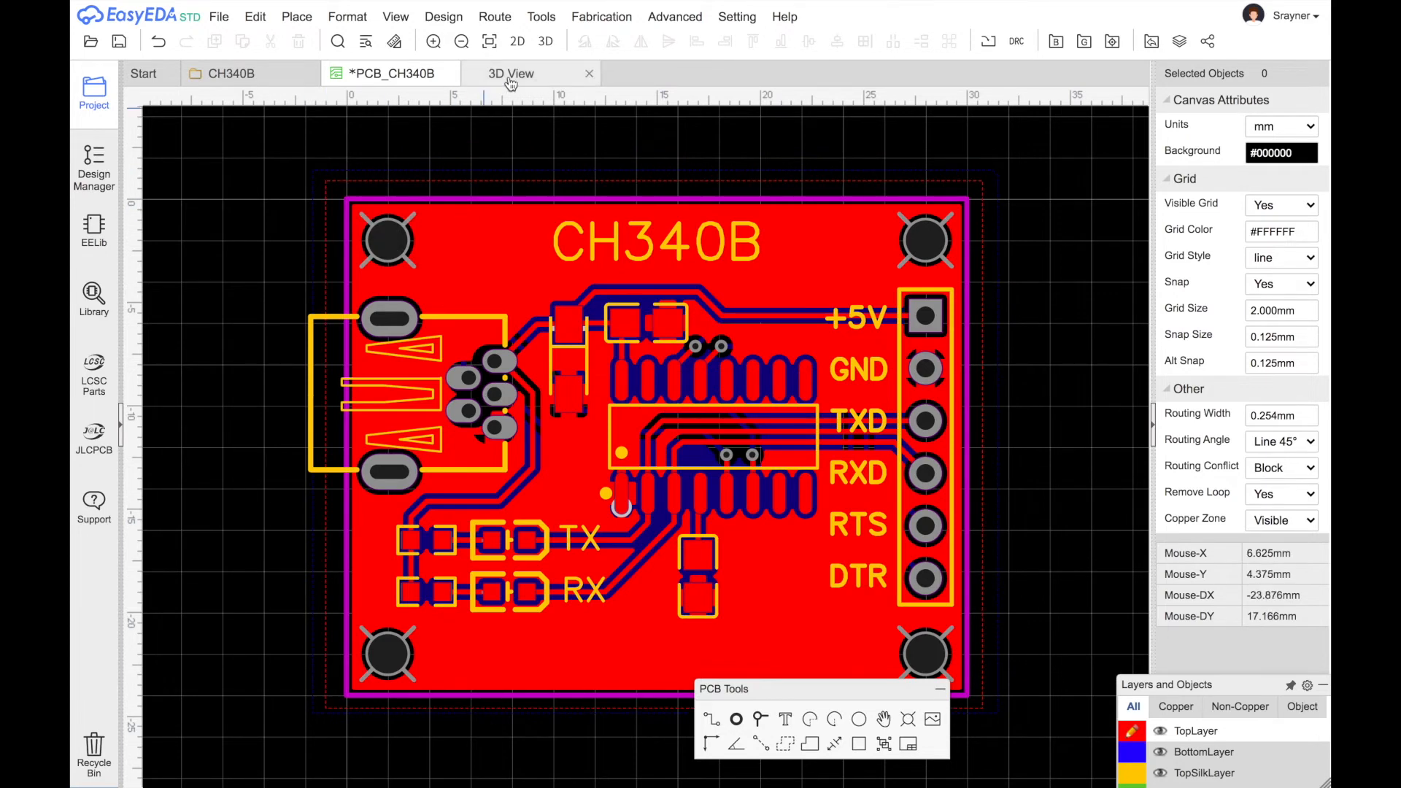
{"action": "left_click", "coordinate": [511, 73]}
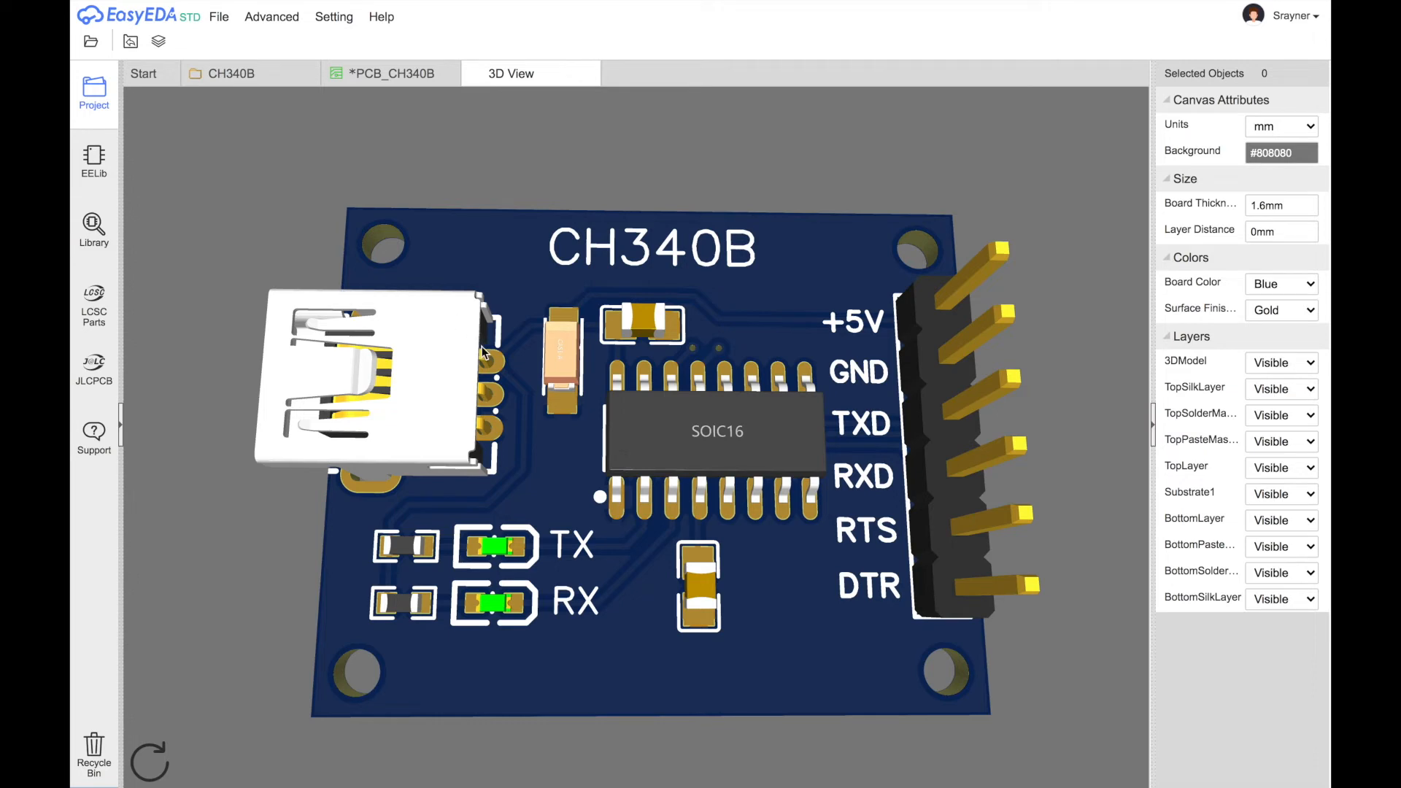
{"action": "mouse_move", "coordinate": [563, 492]}
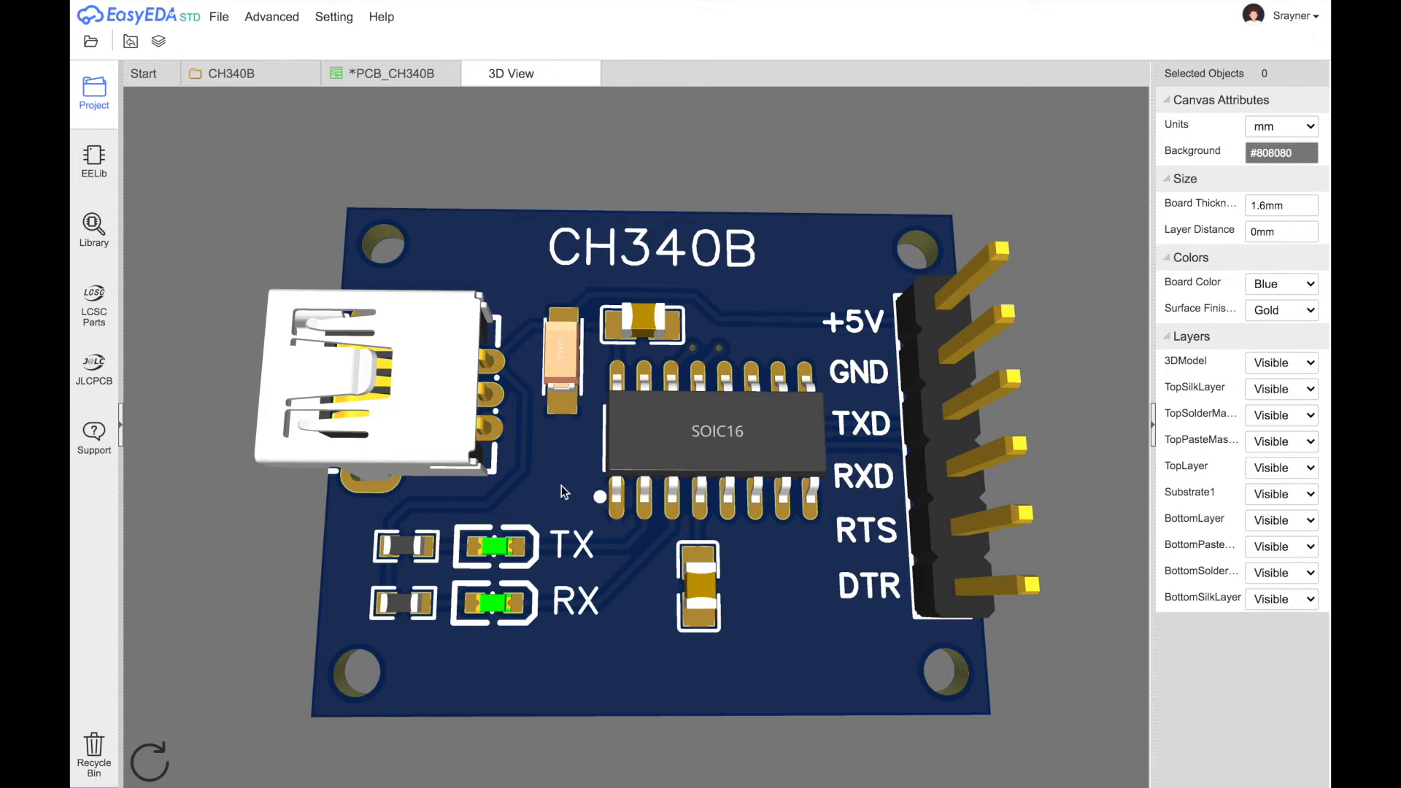
{"action": "mouse_move", "coordinate": [487, 413]}
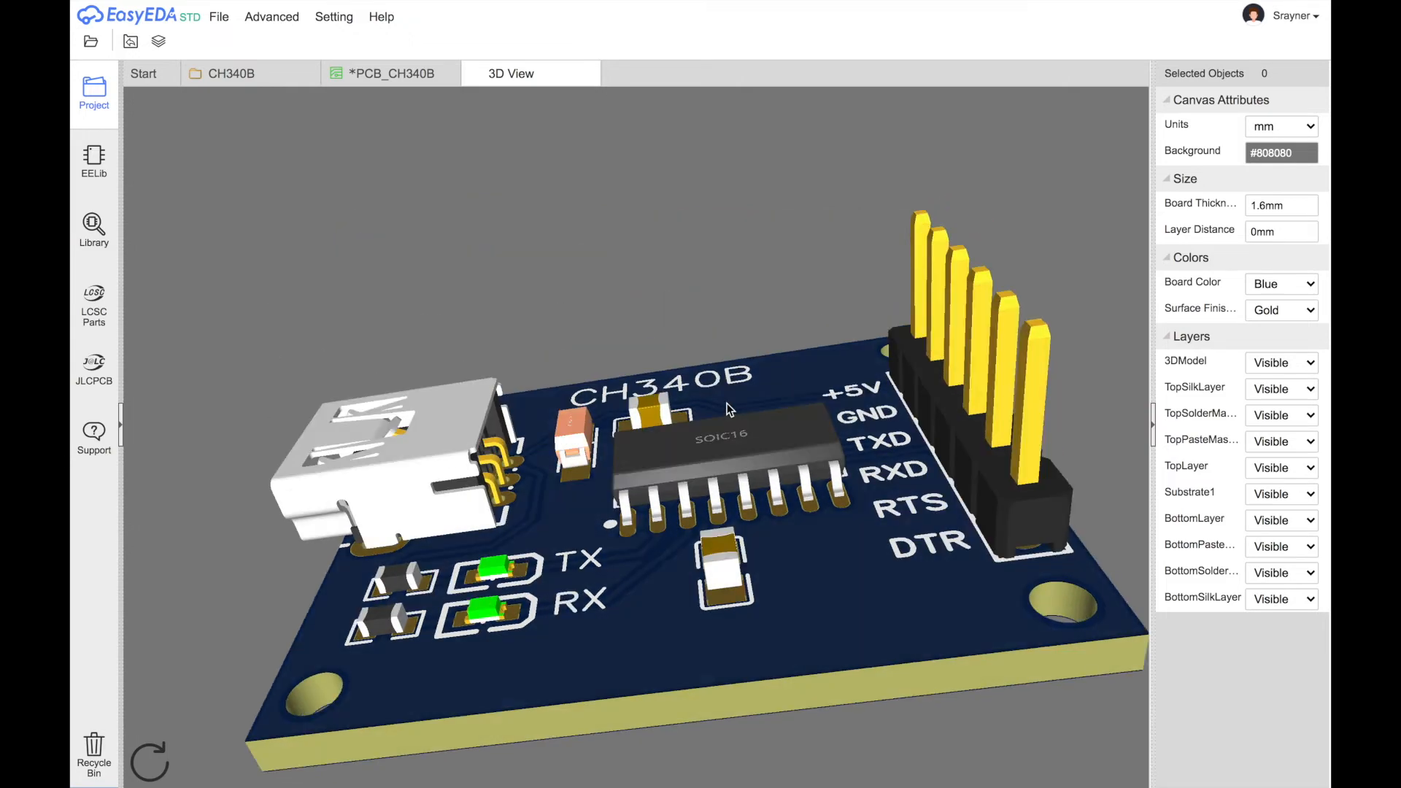
{"action": "left_click_drag", "start_coordinate": [728, 409], "coordinate": [763, 630]}
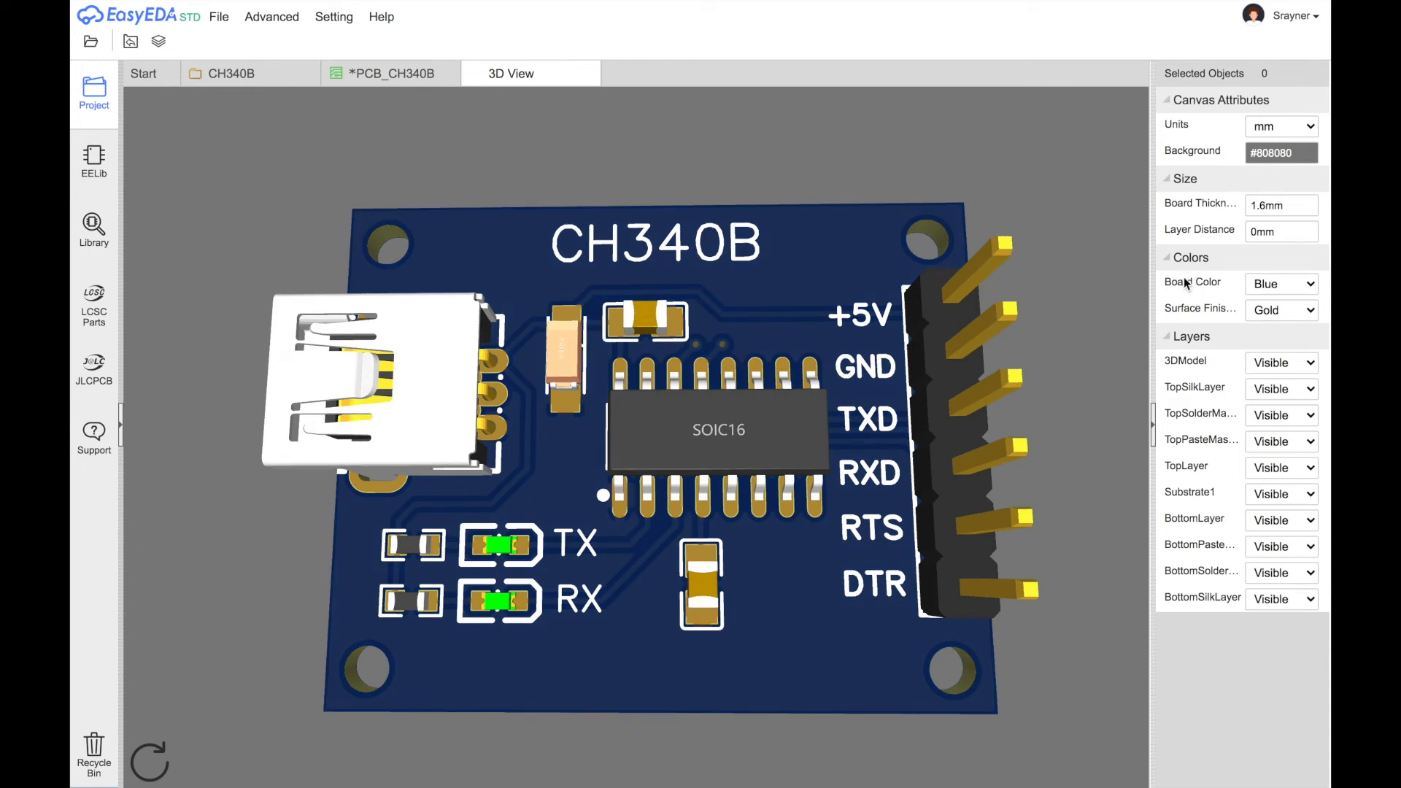
{"action": "mouse_move", "coordinate": [1211, 292]}
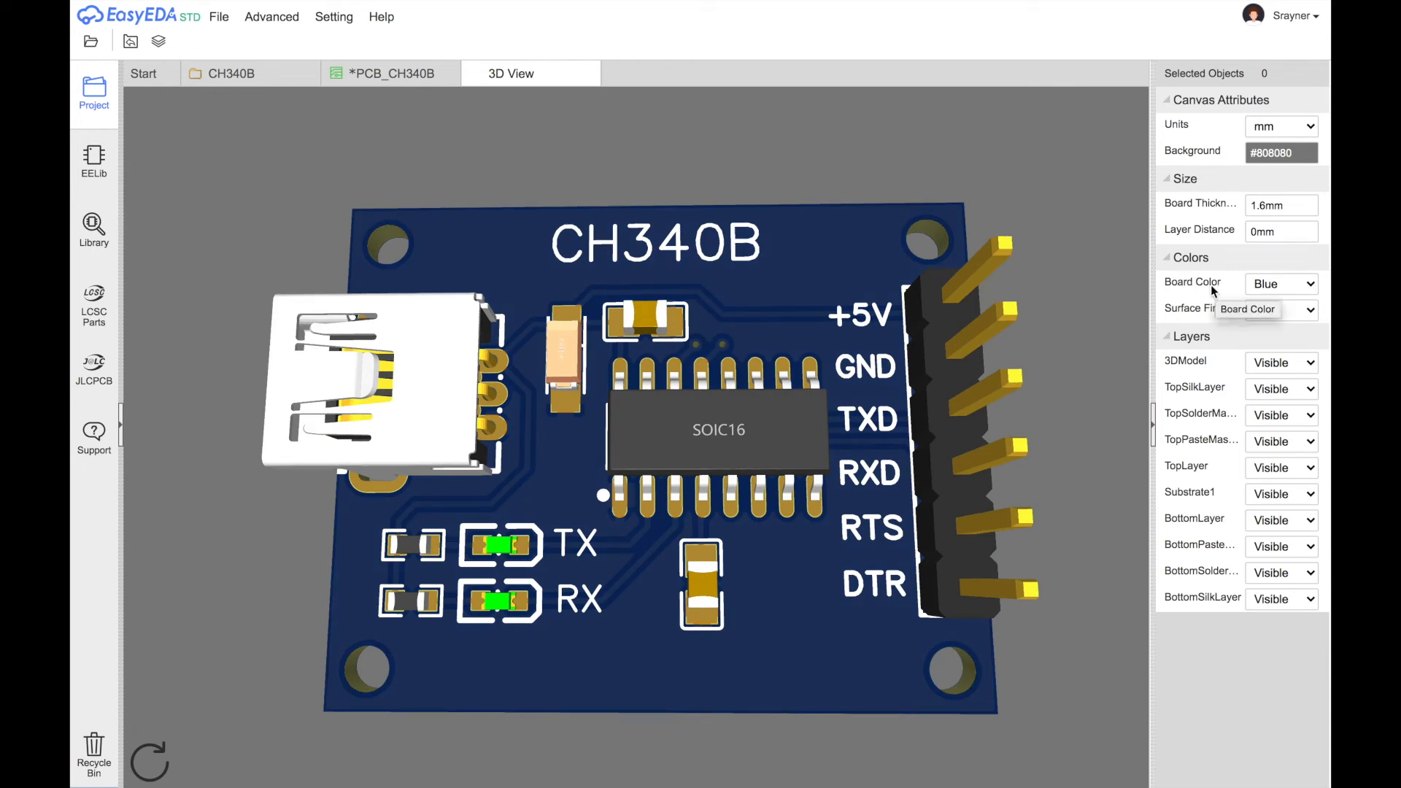
Set the 3D Board Color to Green, then Red, then White, keeping the gold finish
{"action": "left_click", "coordinate": [1280, 283]}
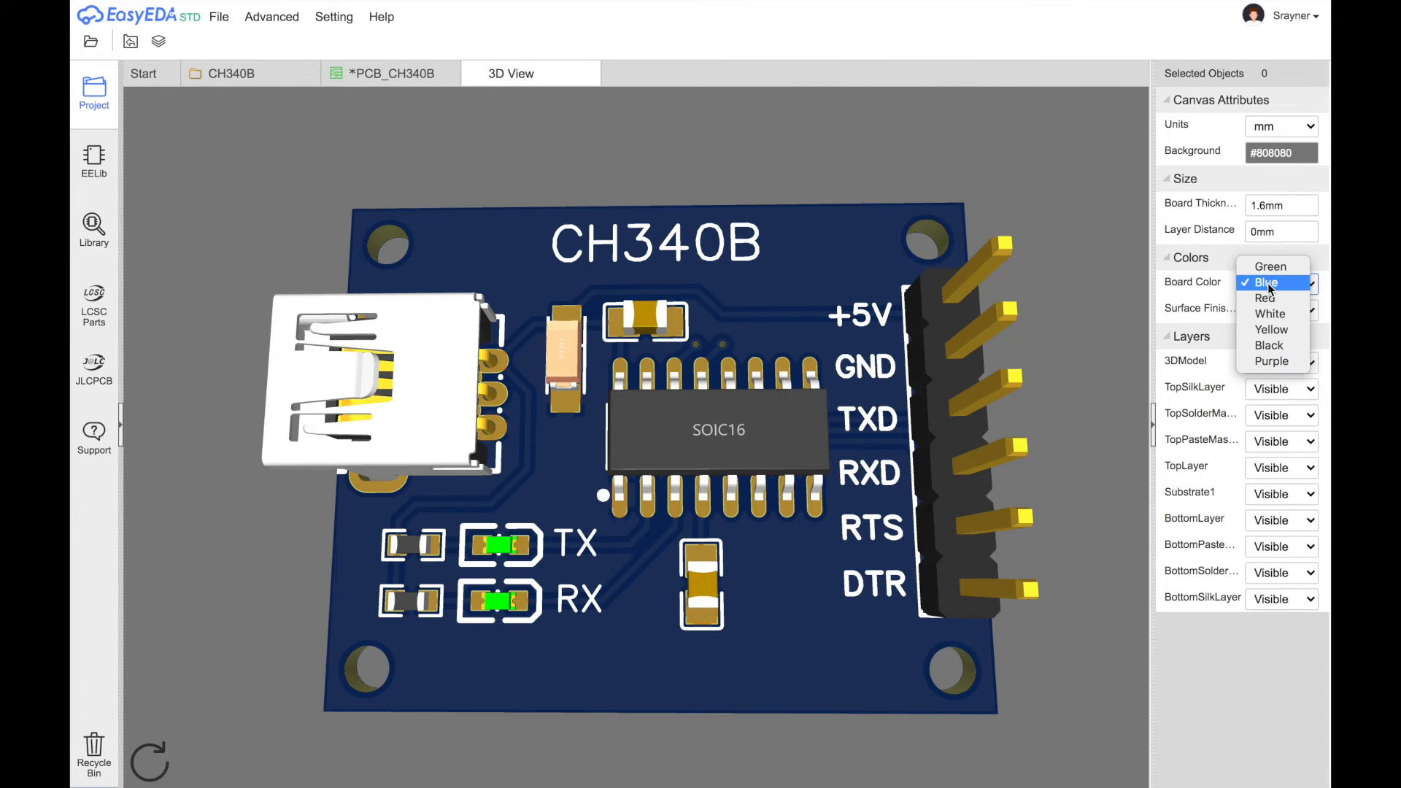
{"action": "left_click", "coordinate": [1269, 266]}
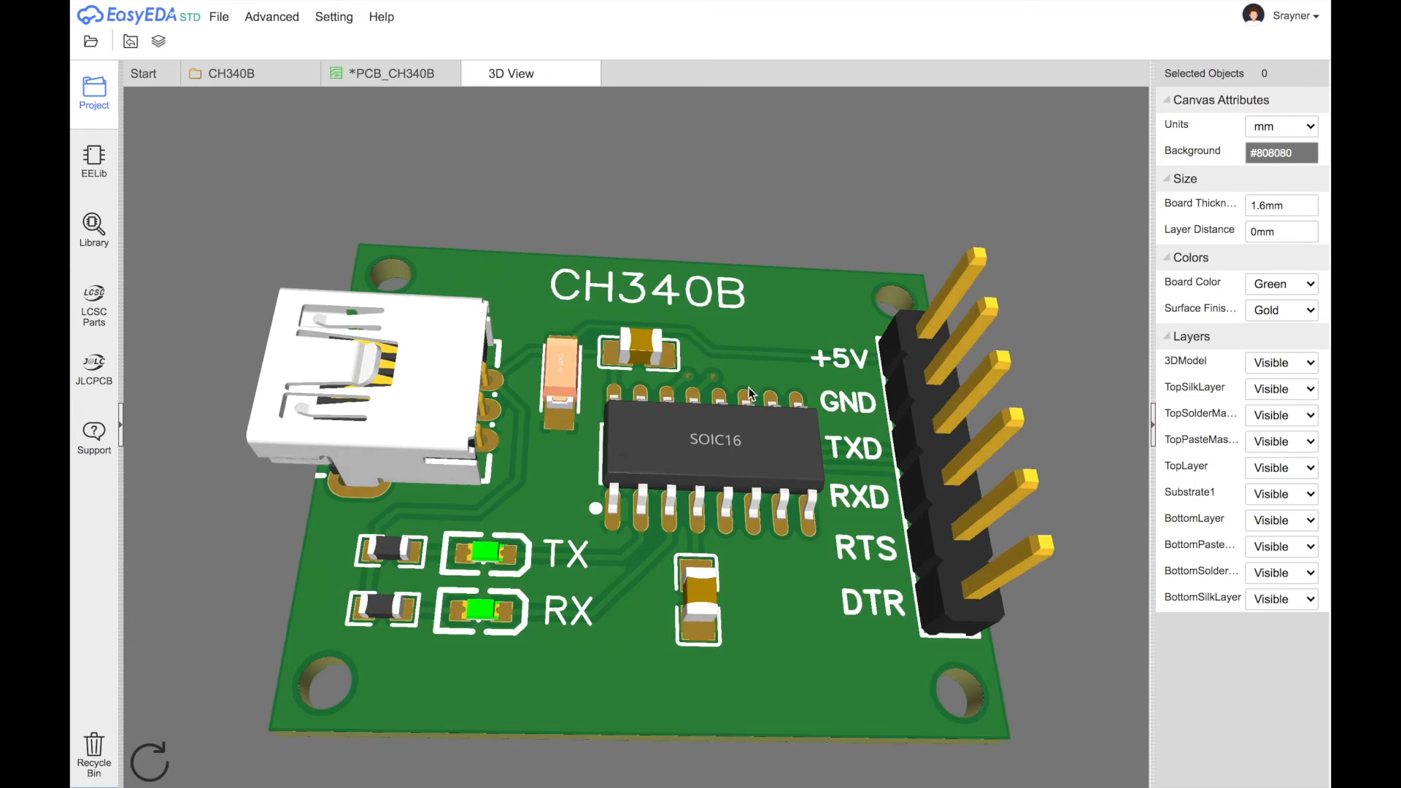
{"action": "left_click", "coordinate": [1280, 282]}
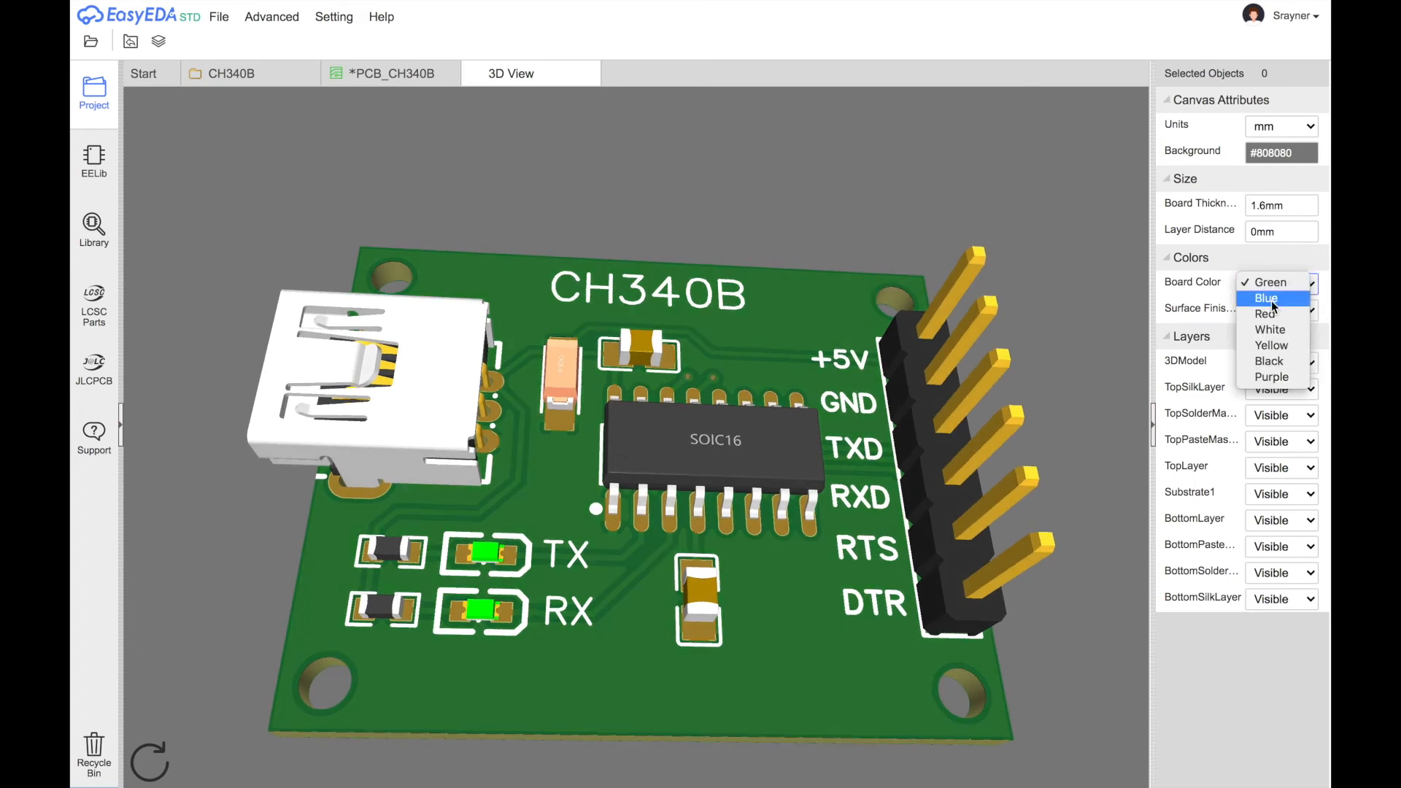
{"action": "left_click", "coordinate": [1267, 314]}
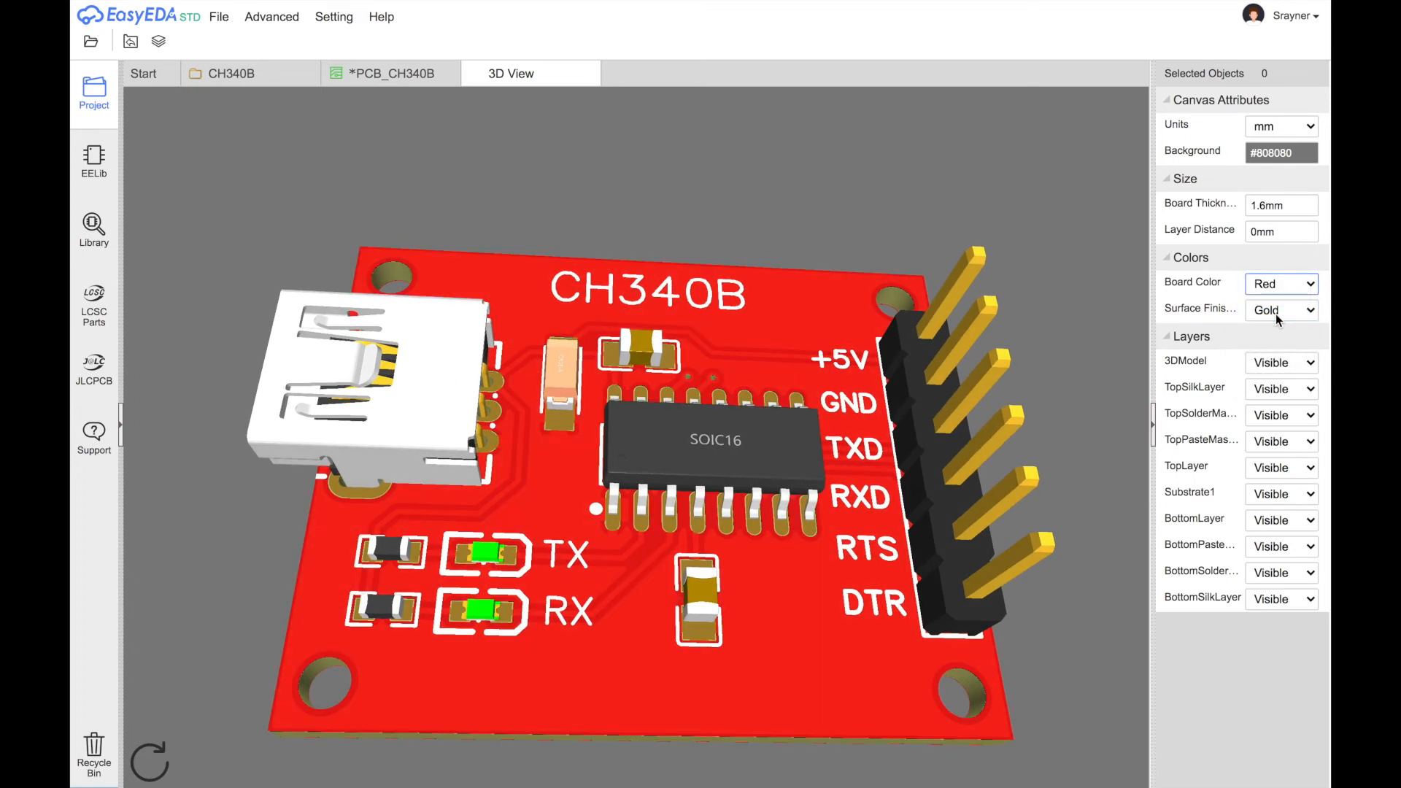
{"action": "left_click", "coordinate": [1280, 283]}
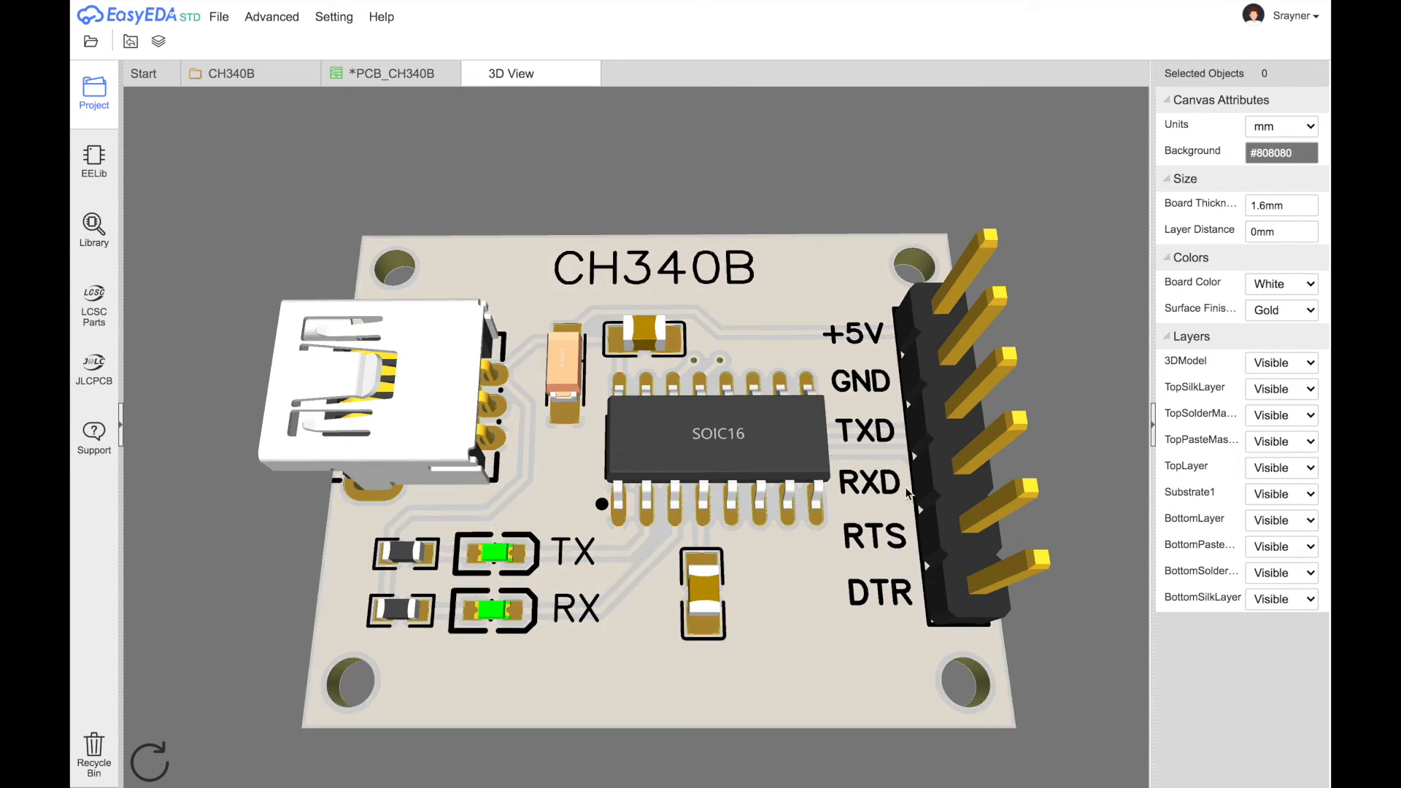
Set the 3D Board Color to Yellow, then Black, then Purple
{"action": "left_click", "coordinate": [1280, 283]}
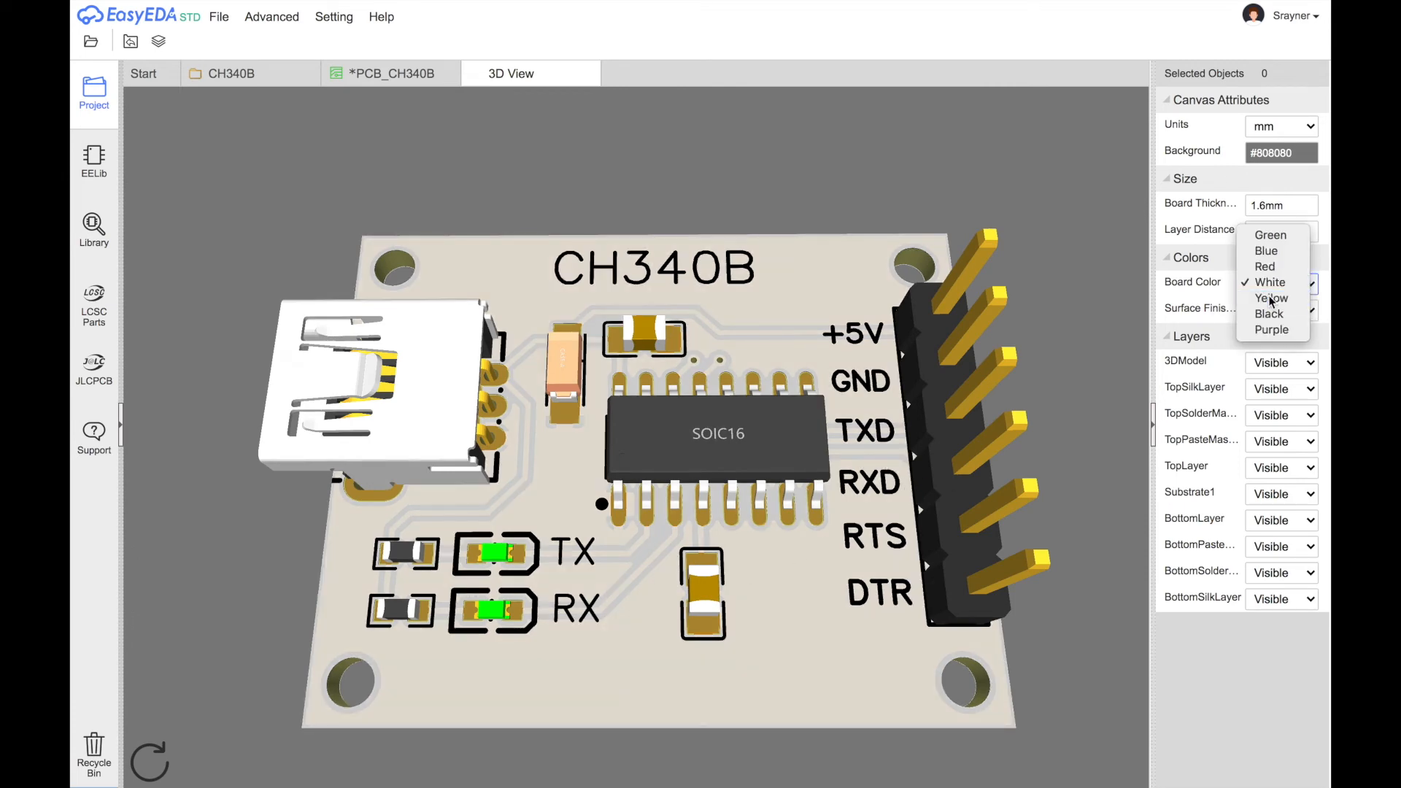
{"action": "left_click", "coordinate": [1271, 298]}
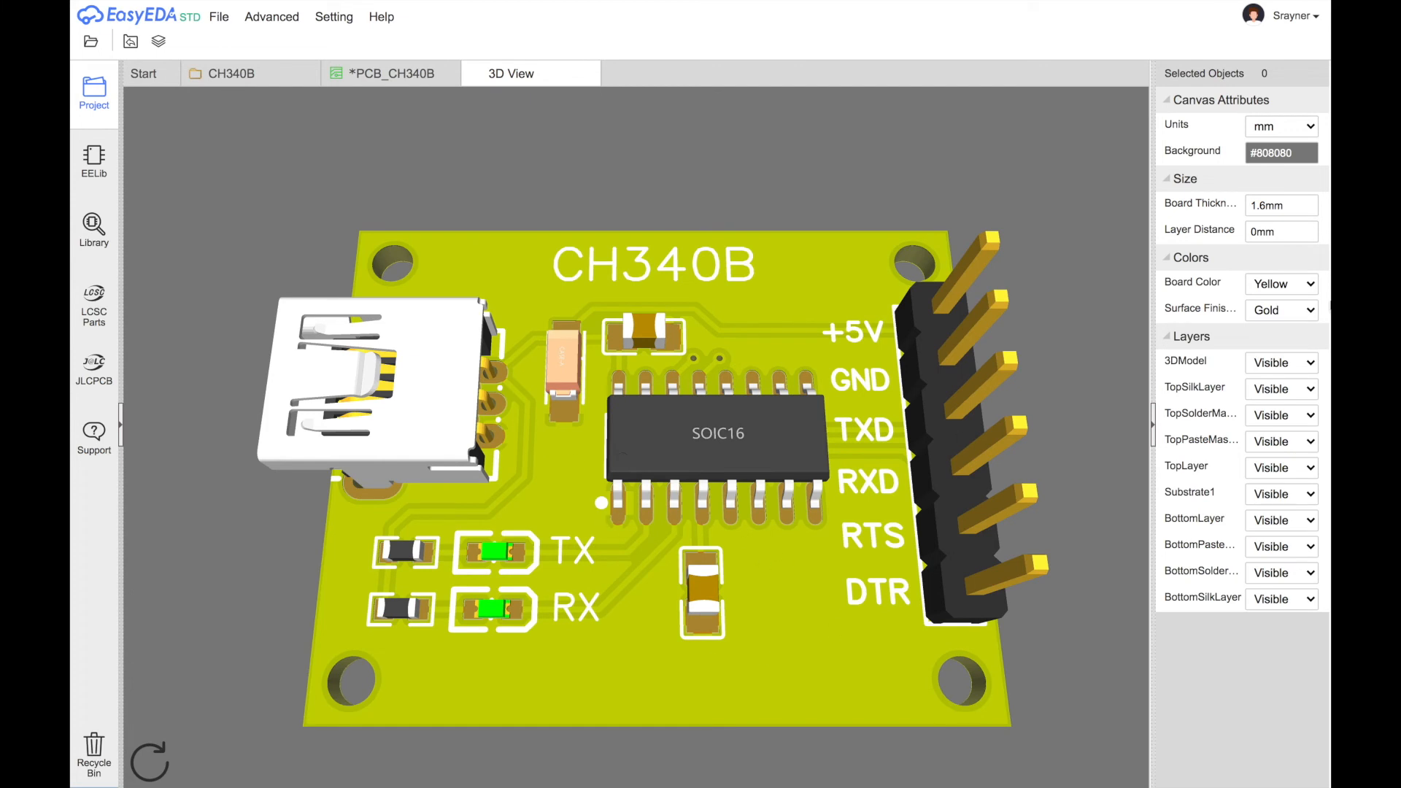
{"action": "left_click", "coordinate": [1282, 283]}
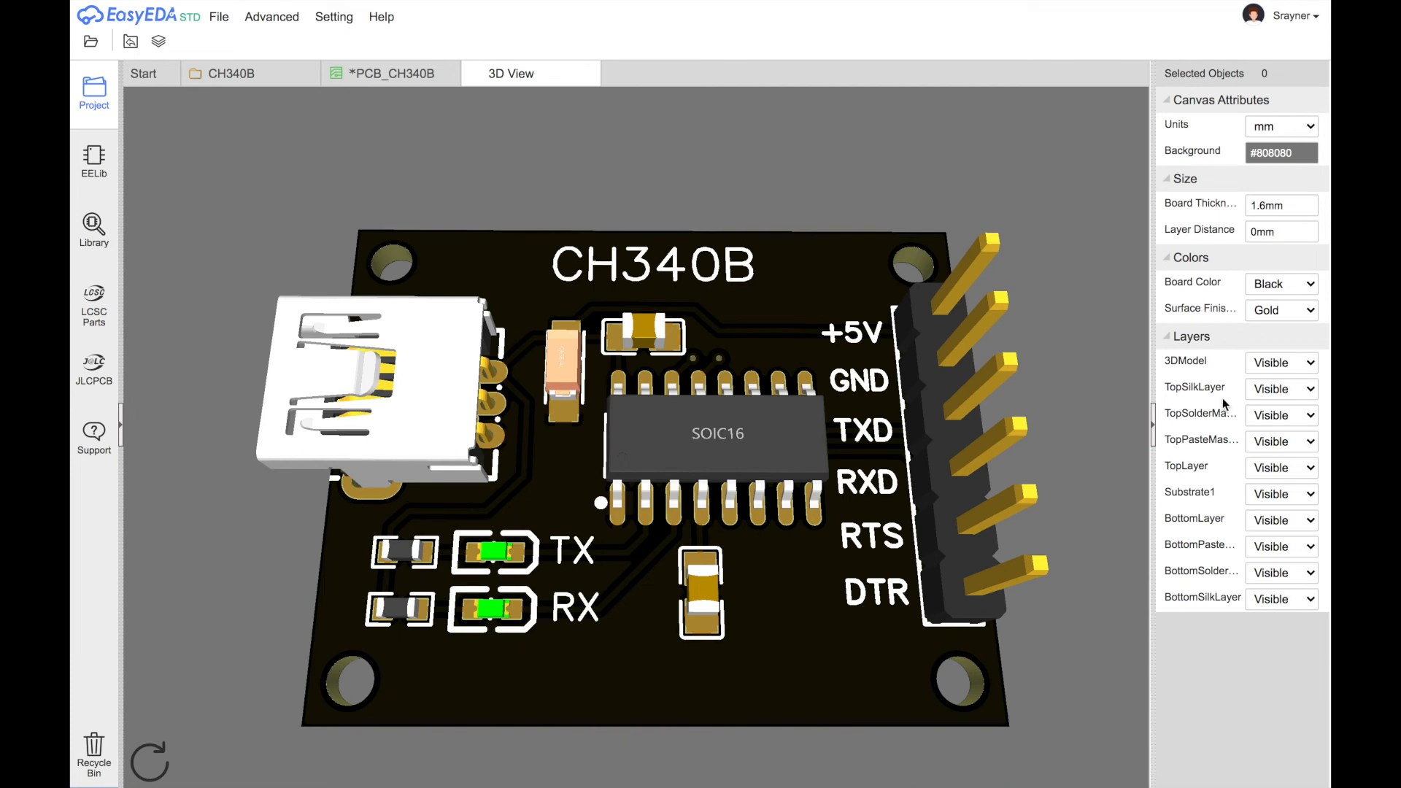
{"action": "left_click", "coordinate": [1281, 281]}
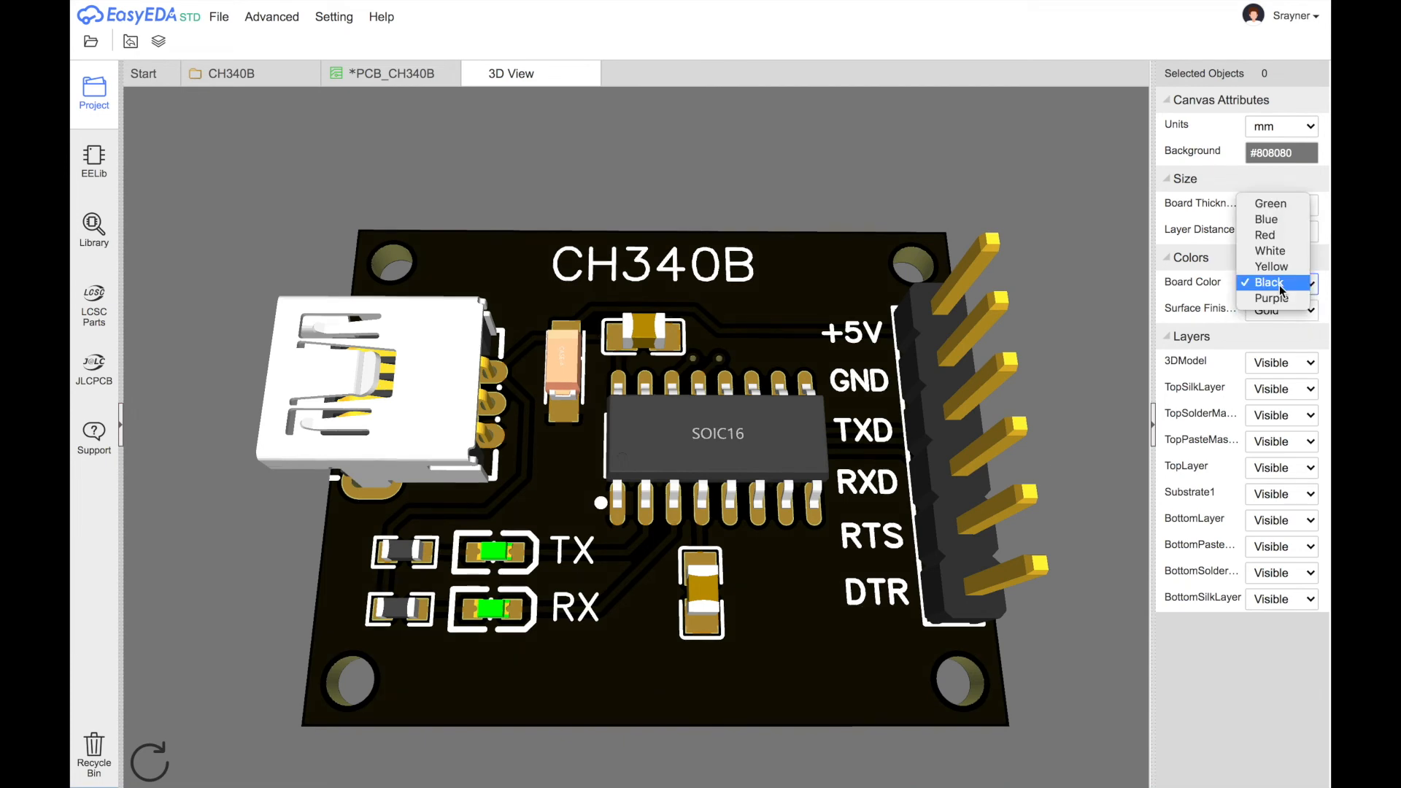
{"action": "left_click", "coordinate": [1271, 297]}
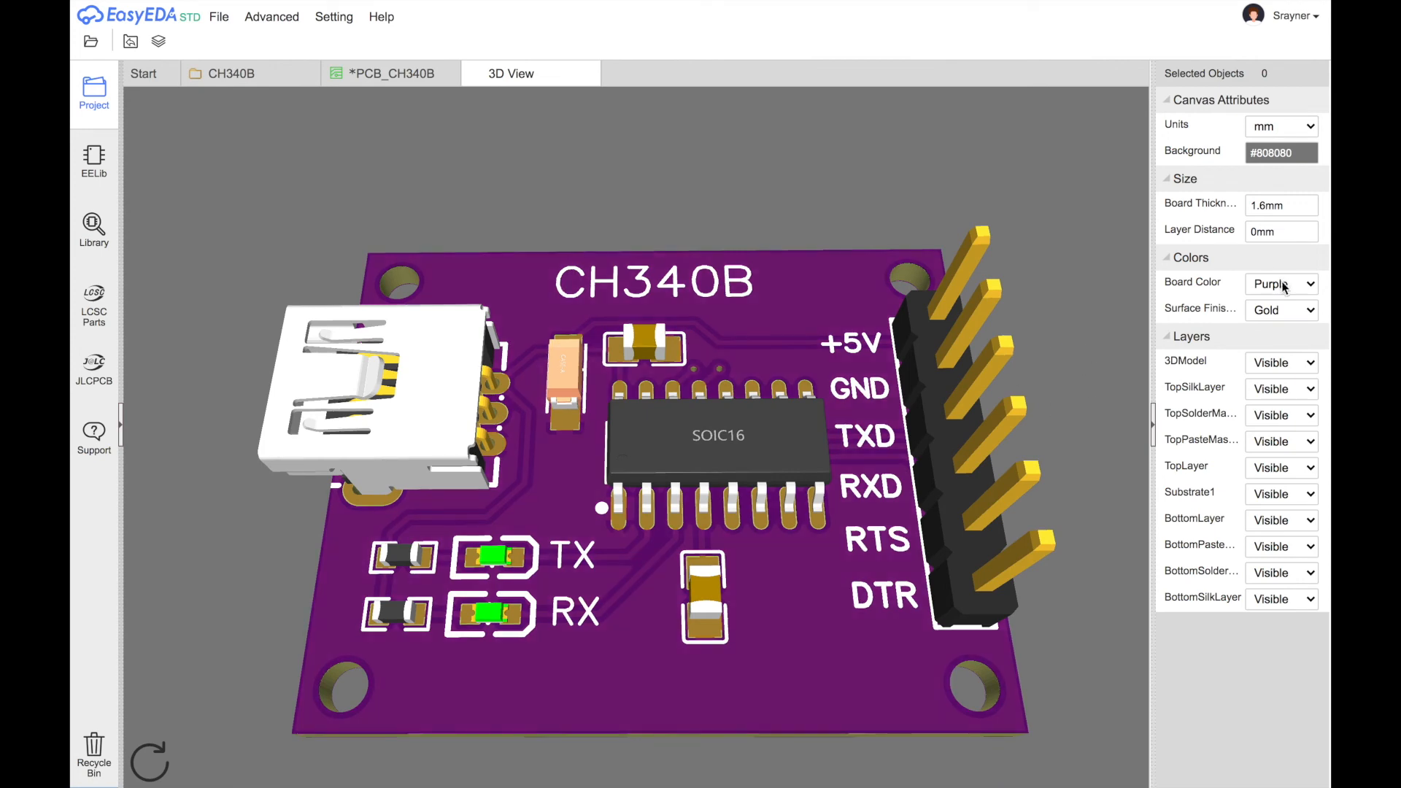
Set the Board Color to Red, then back to Green, and tilt the 3D board
{"action": "left_click", "coordinate": [1281, 281]}
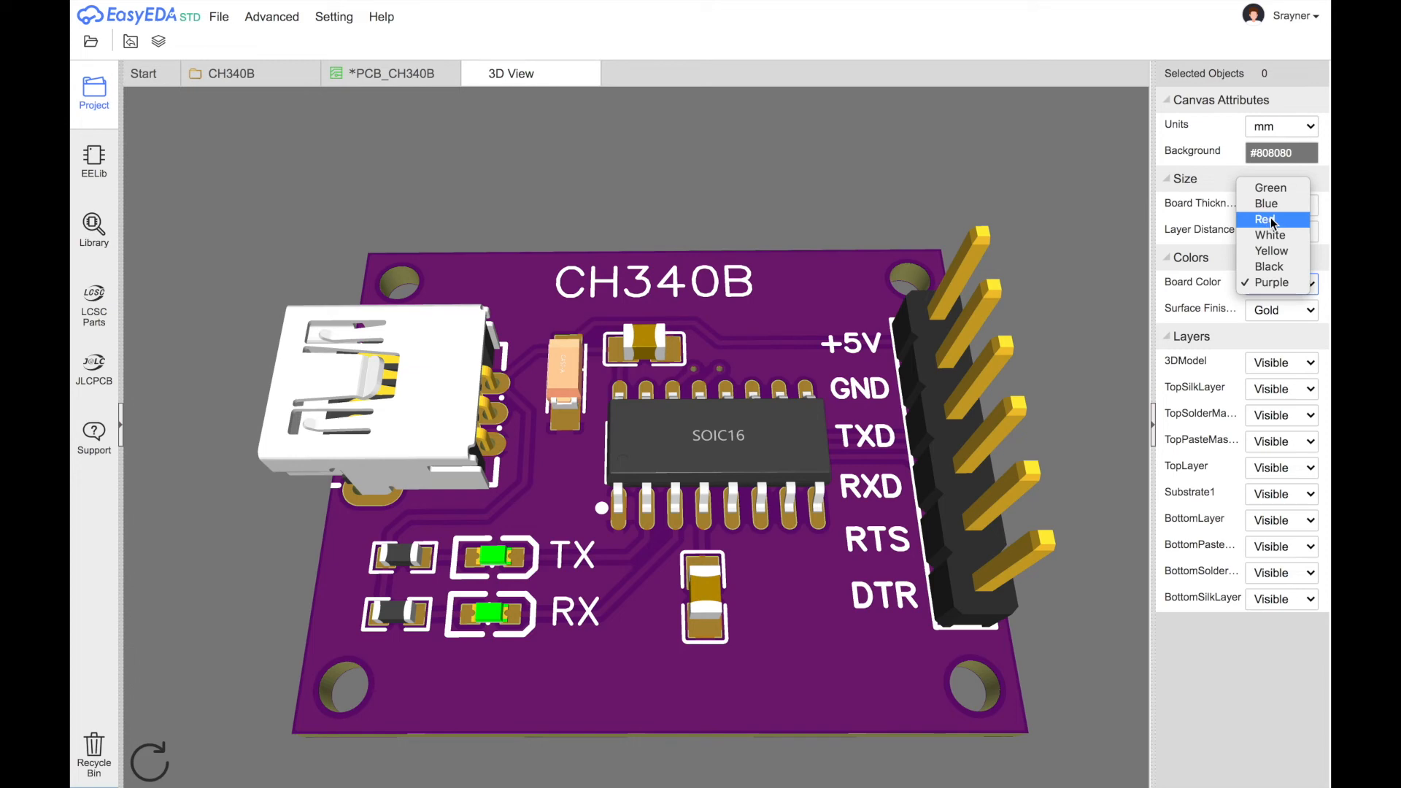
{"action": "left_click", "coordinate": [1271, 220]}
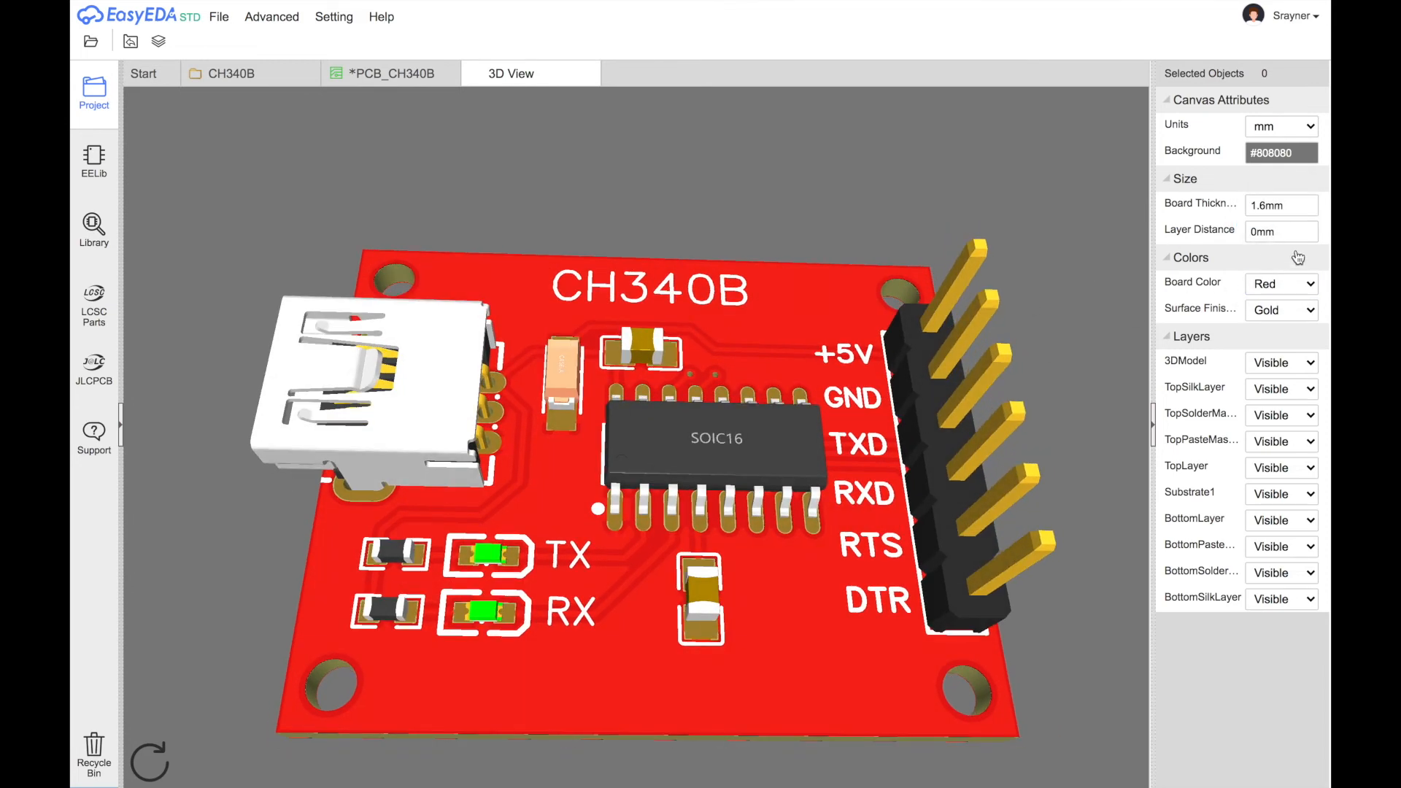
{"action": "left_click", "coordinate": [1281, 283]}
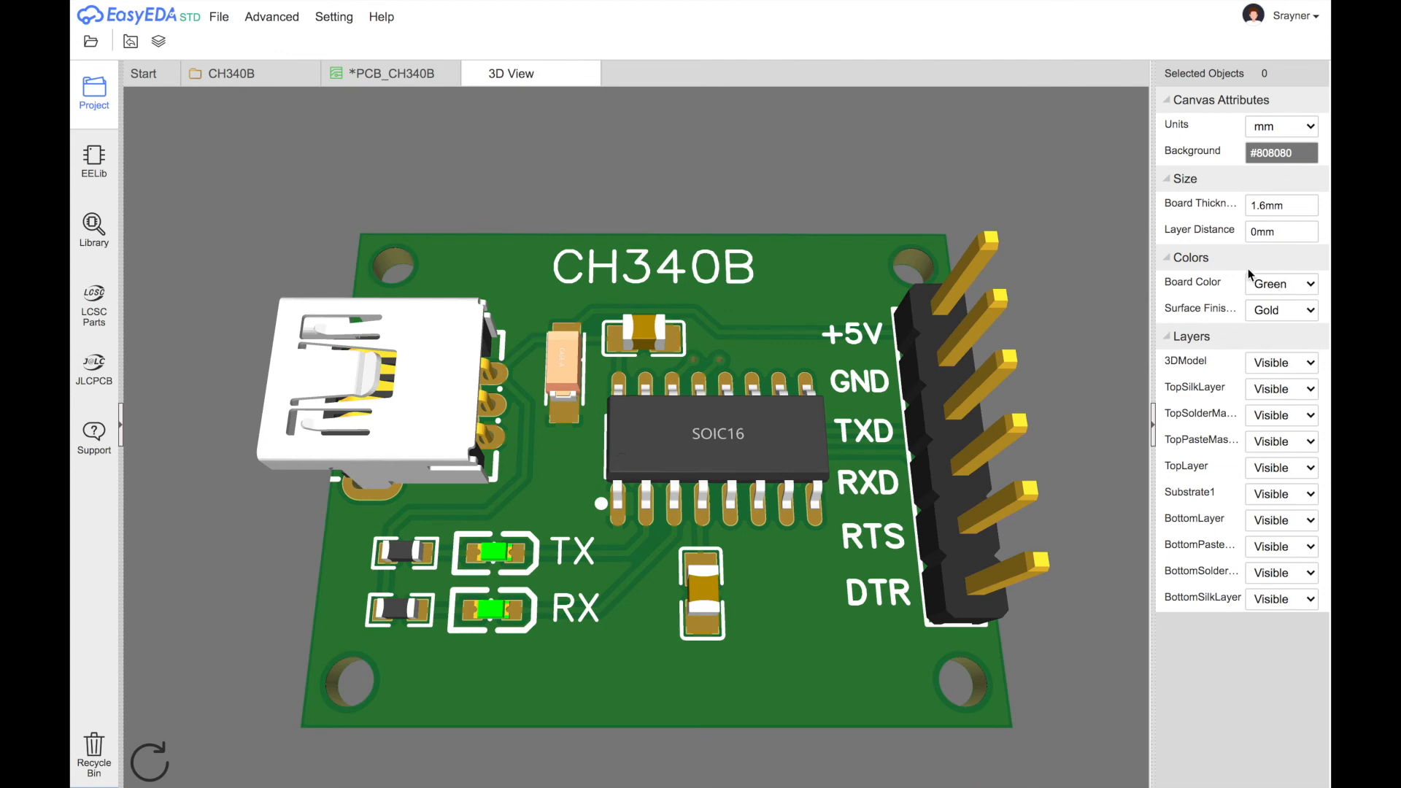
{"action": "mouse_move", "coordinate": [756, 413]}
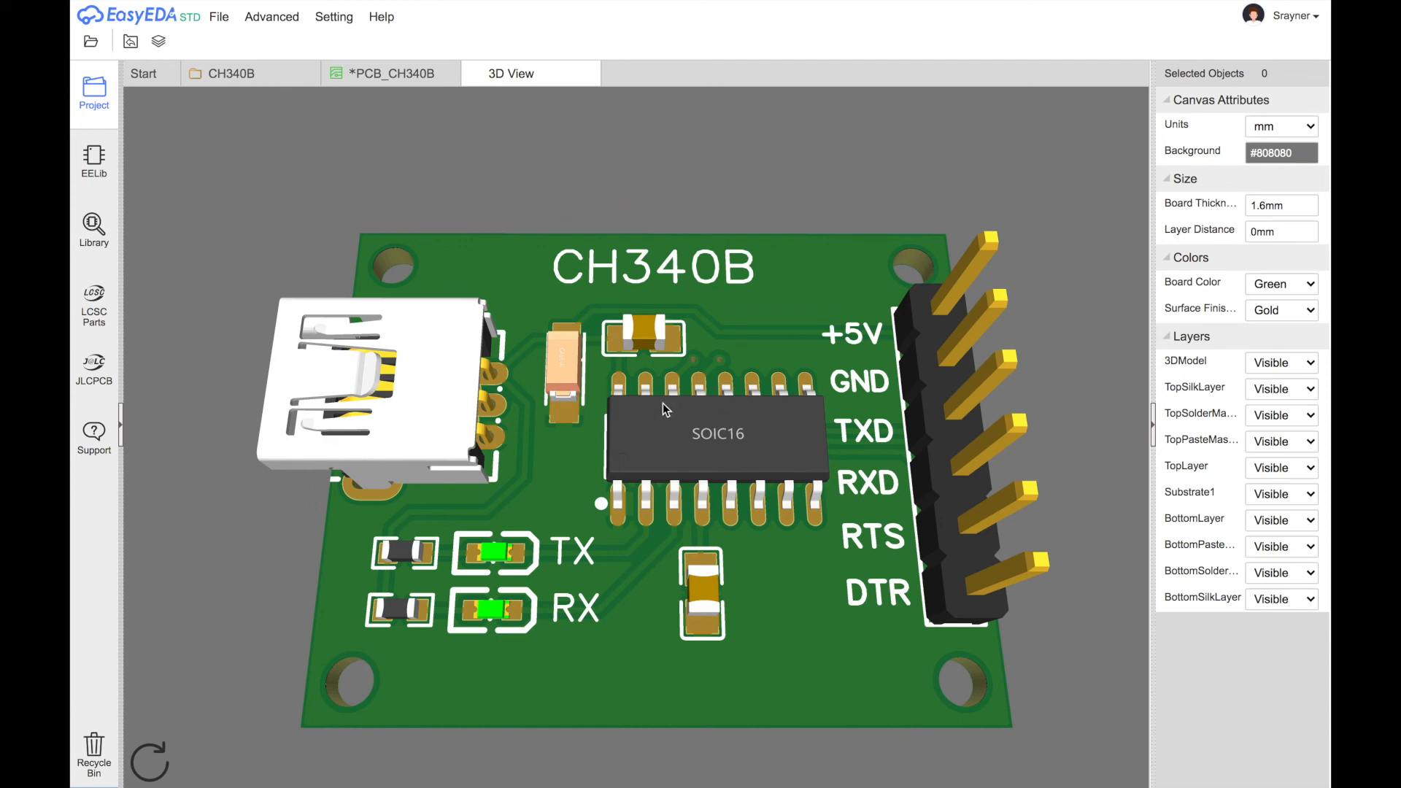
{"action": "mouse_move", "coordinate": [246, 245]}
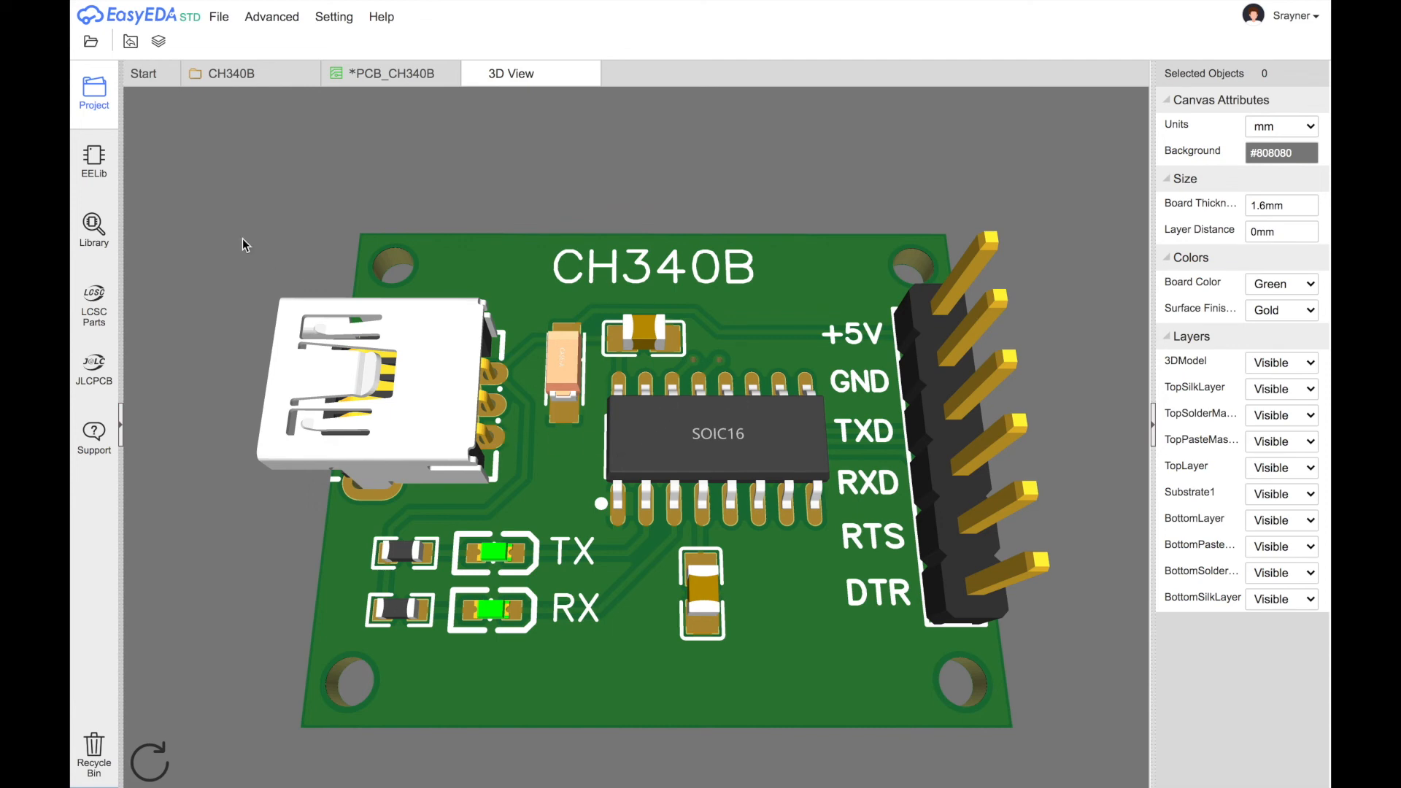
{"action": "mouse_move", "coordinate": [375, 327]}
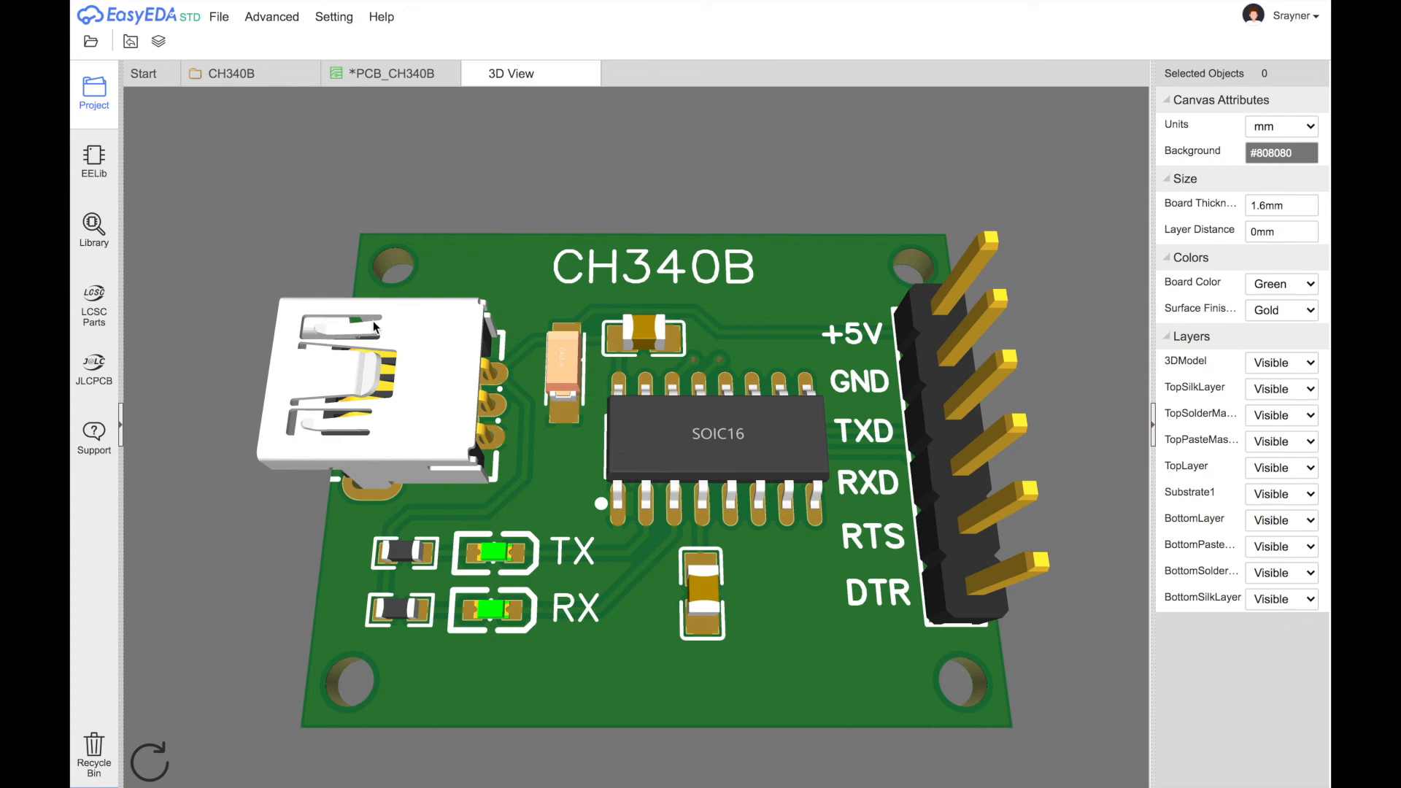
{"action": "left_click_drag", "start_coordinate": [626, 403], "coordinate": [670, 464]}
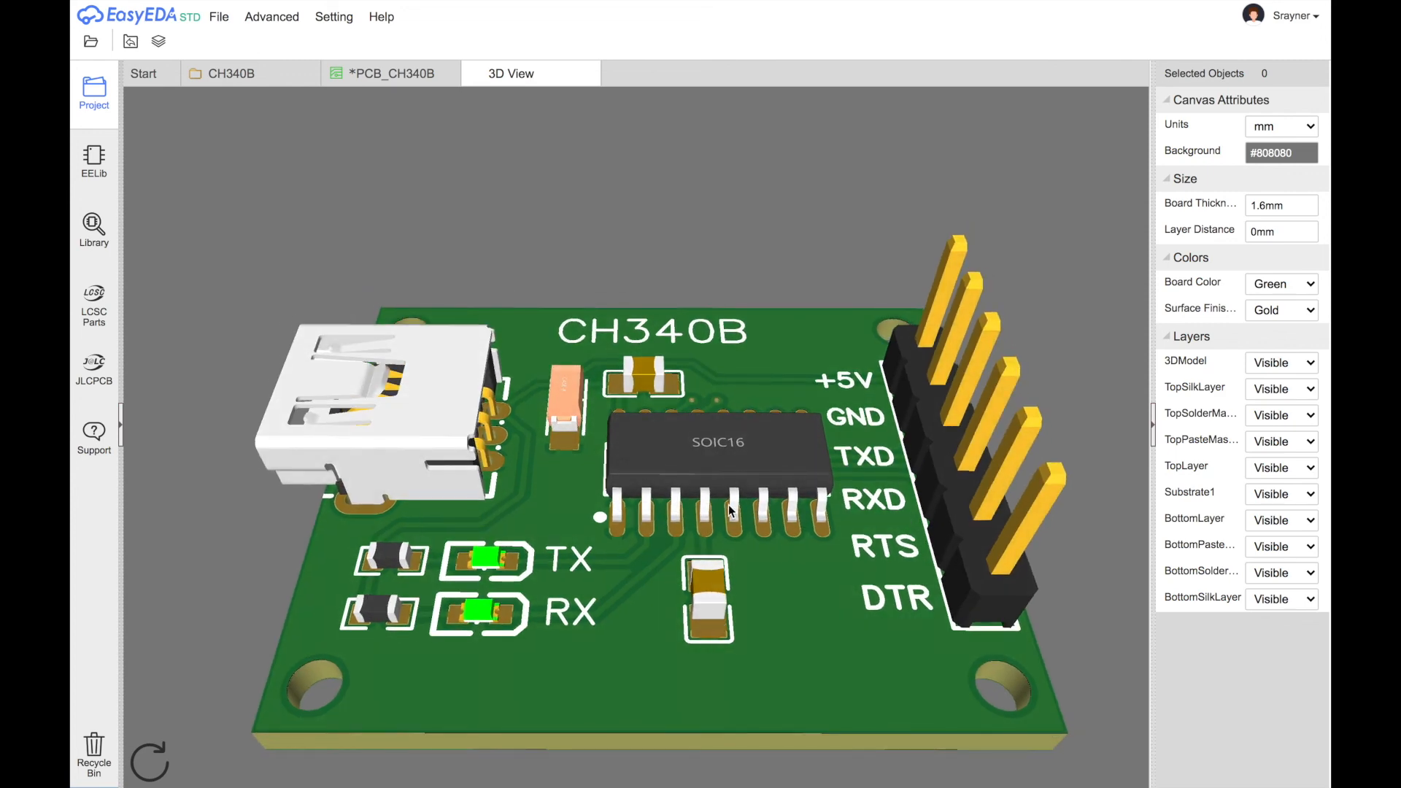